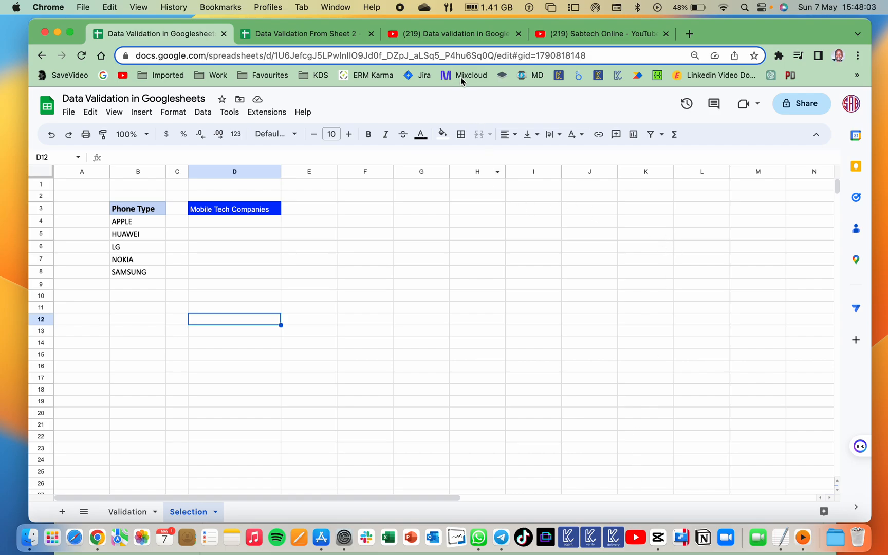
{"action": "mouse_move", "coordinate": [455, 56]}
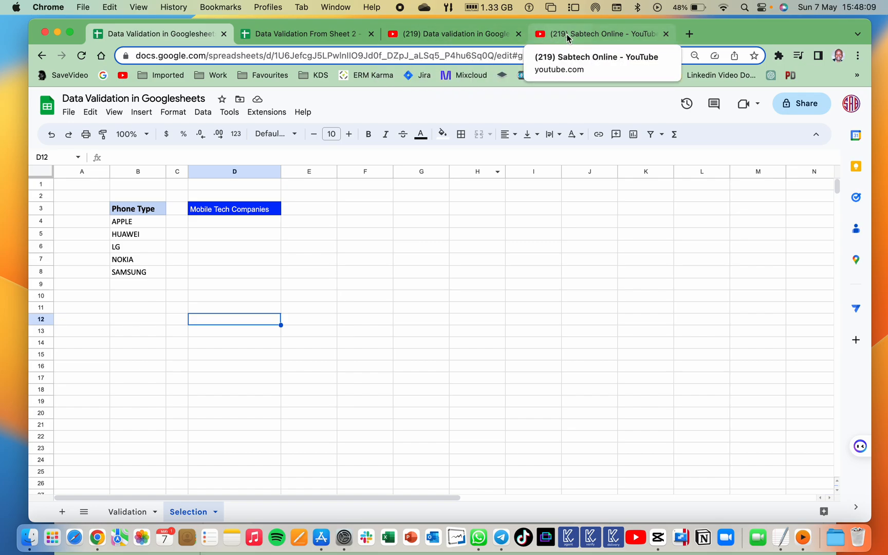
Switch to the YouTube channel's Videos page showing the data validation tutorial.
{"action": "left_click", "coordinate": [602, 33]}
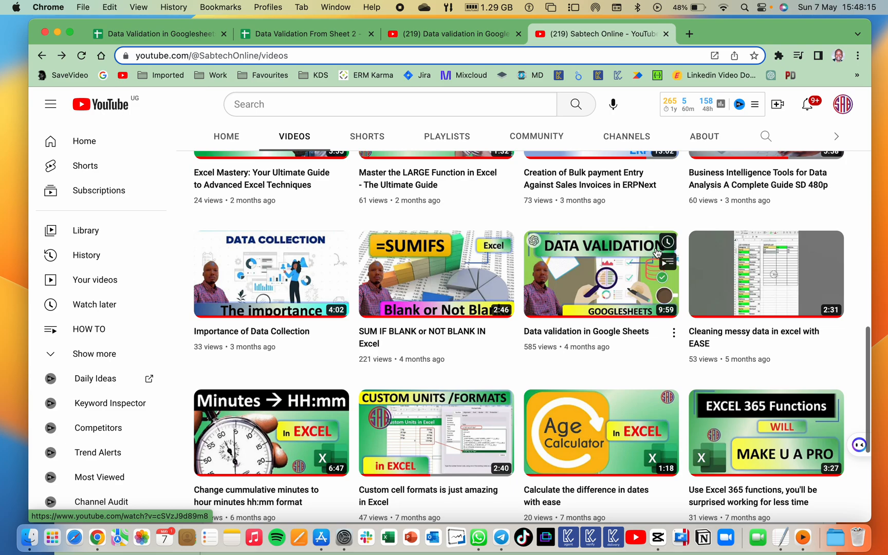
{"action": "mouse_move", "coordinate": [598, 4]}
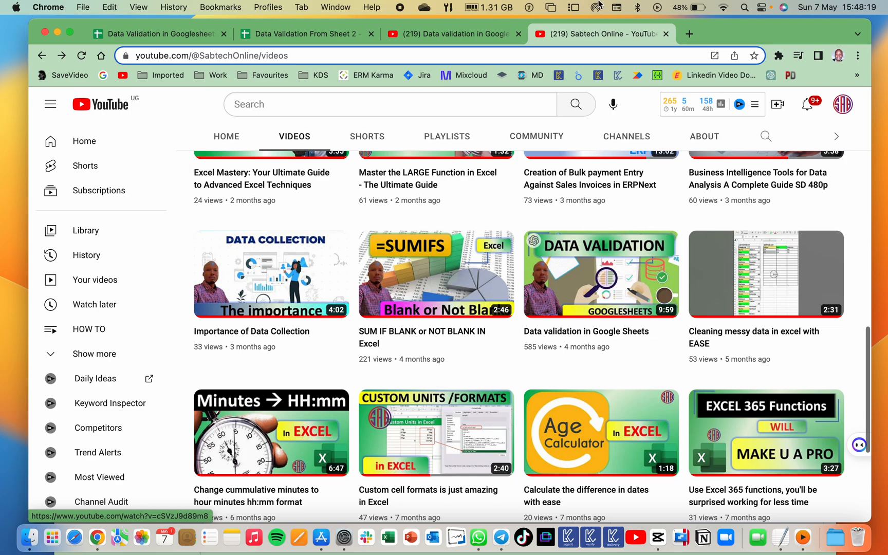
Open the 'Data validation in Google Sheets' video, read the cross-spreadsheet comment, then return to Sheets.
{"action": "left_click", "coordinate": [602, 274]}
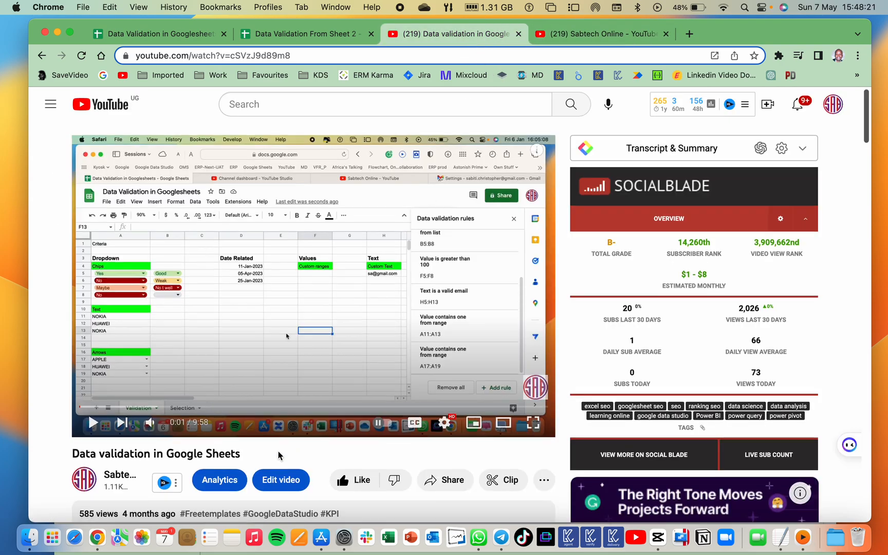
{"action": "scroll", "scroll_direction": "down", "scroll_amount": 3}
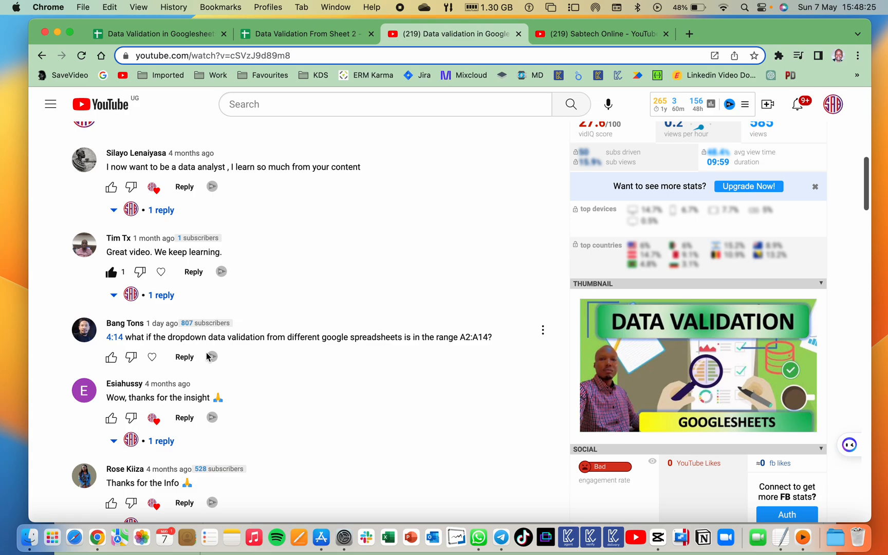
{"action": "mouse_move", "coordinate": [144, 354]}
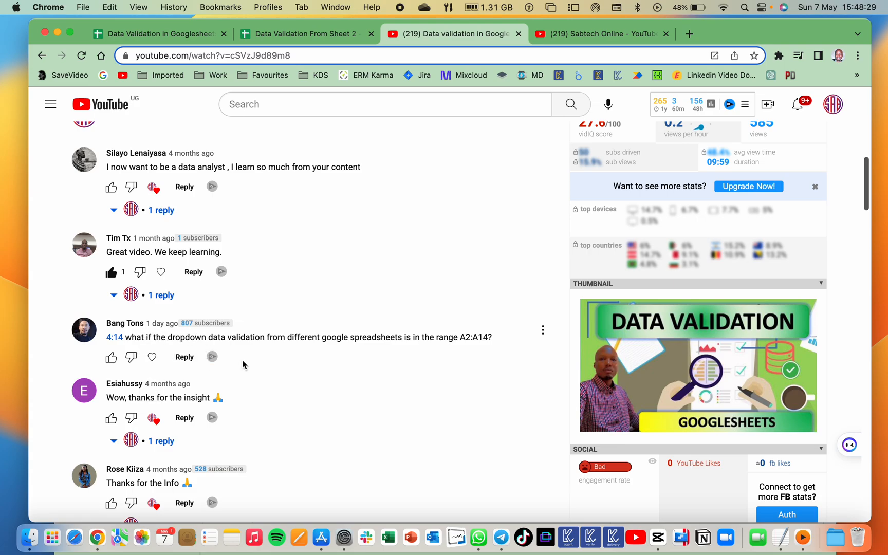
{"action": "mouse_move", "coordinate": [367, 365]}
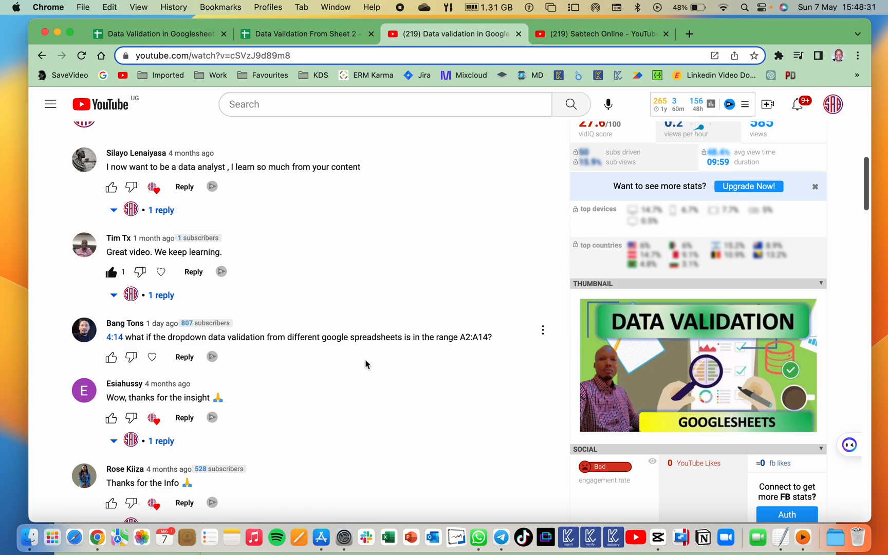
{"action": "mouse_move", "coordinate": [502, 249]}
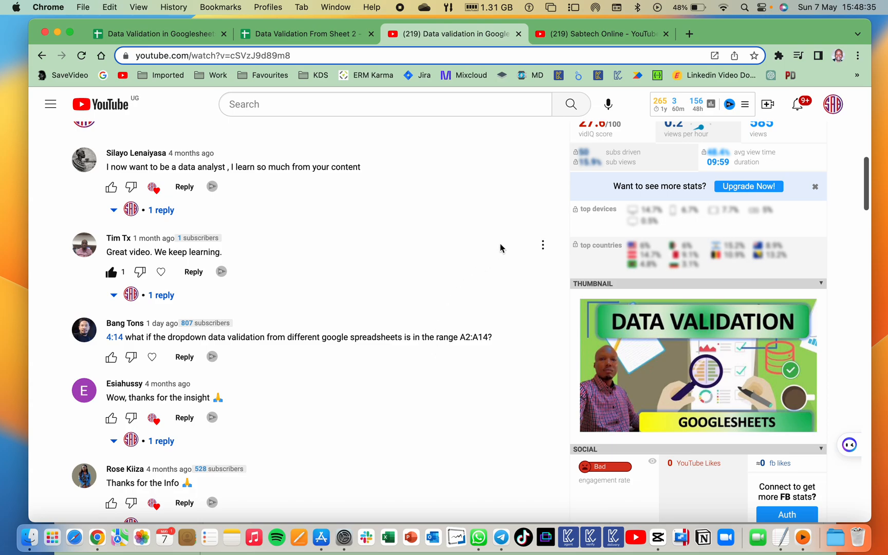
{"action": "left_click", "coordinate": [154, 34]}
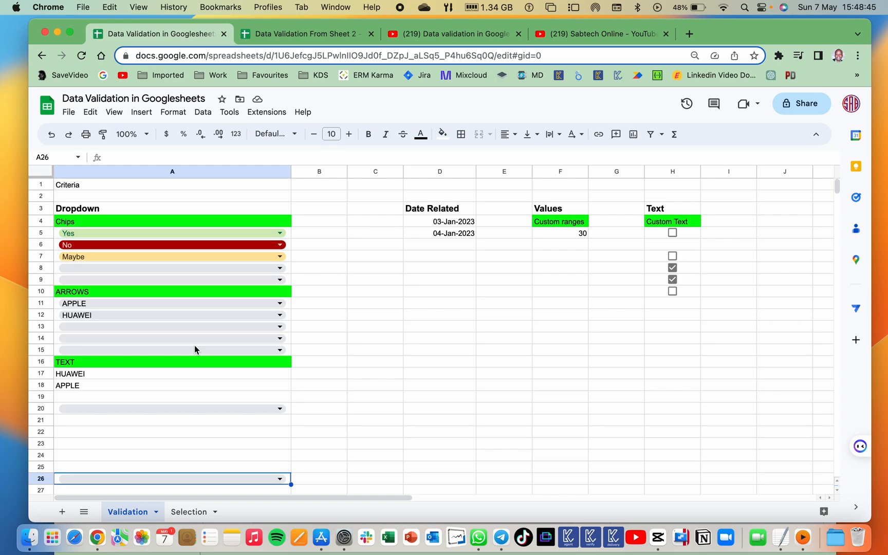
Scroll the Validation sheet and switch to the Selection sheet with the Phone Type list.
{"action": "scroll", "scroll_direction": "down", "scroll_amount": 3}
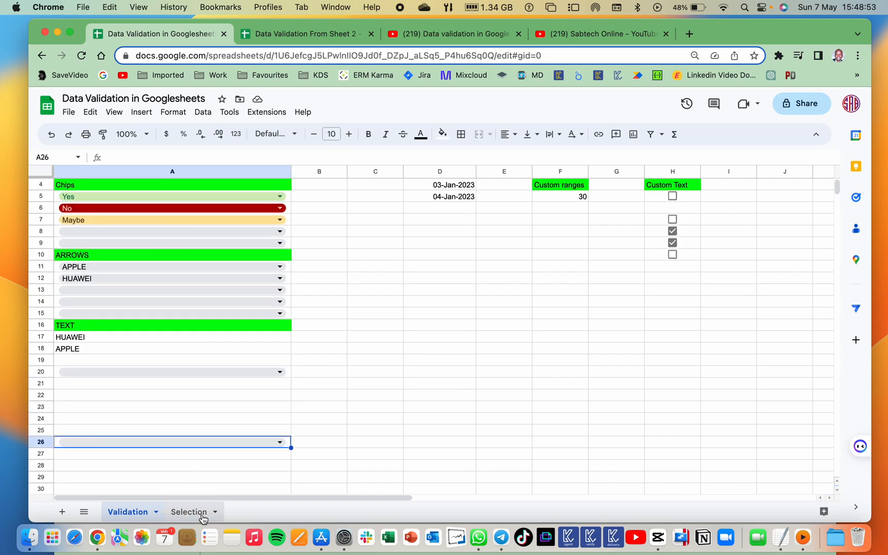
{"action": "left_click", "coordinate": [188, 512]}
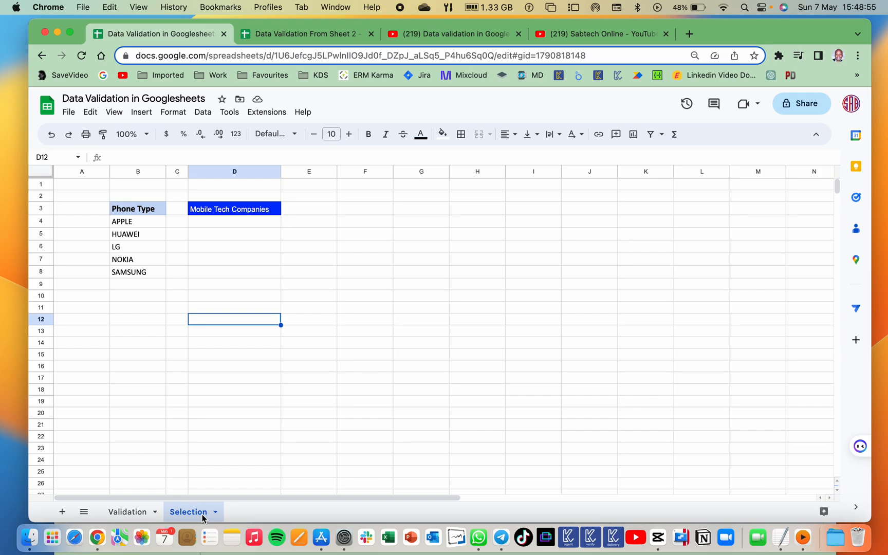
{"action": "mouse_move", "coordinate": [214, 368]}
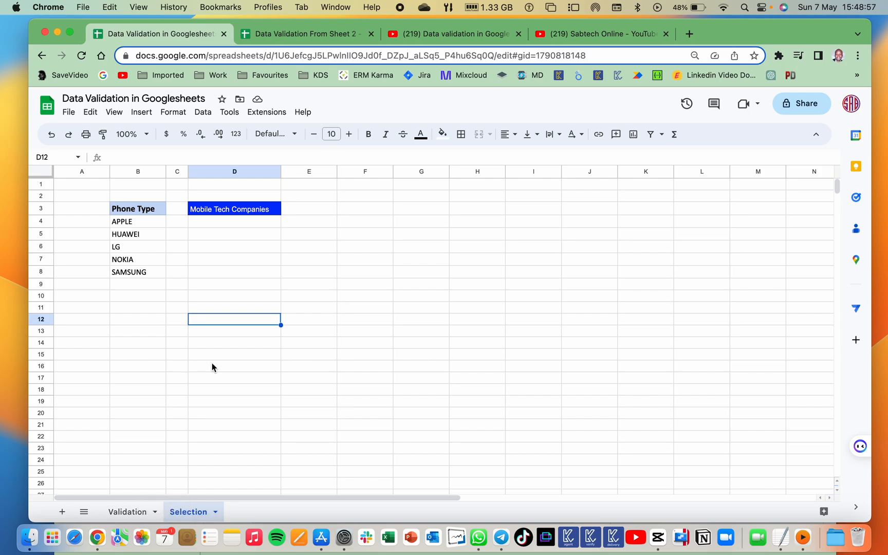
{"action": "mouse_move", "coordinate": [290, 204]}
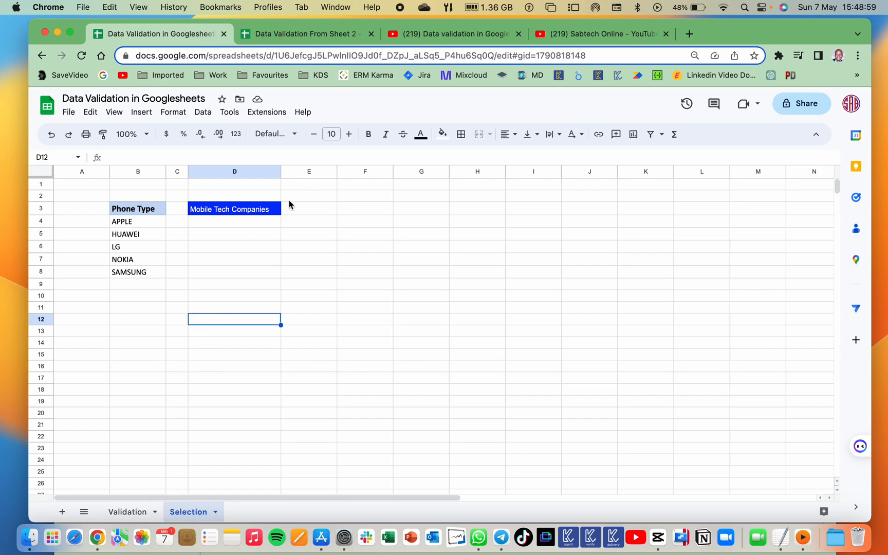
{"action": "mouse_move", "coordinate": [322, 238]}
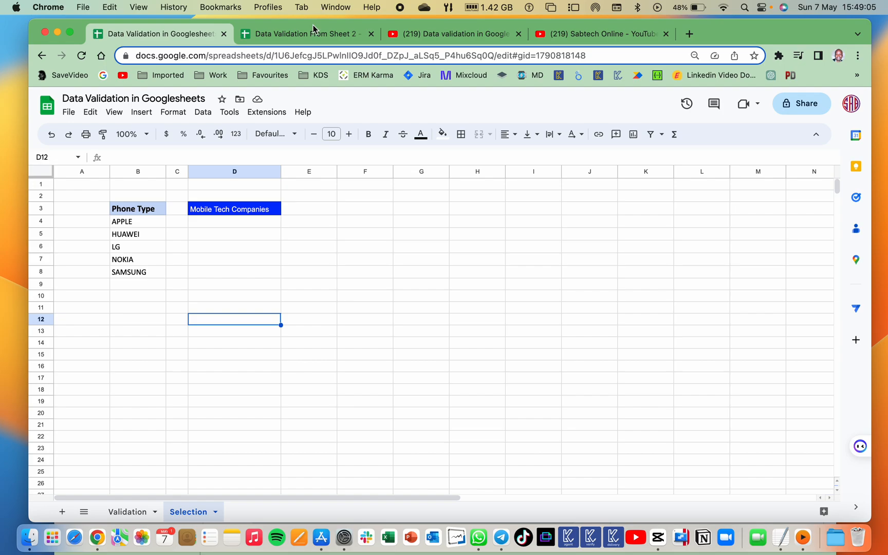
In 'Data Validation From Sheet 2', select the Mobile Tech Companies names in A2:A11.
{"action": "left_click", "coordinate": [306, 34]}
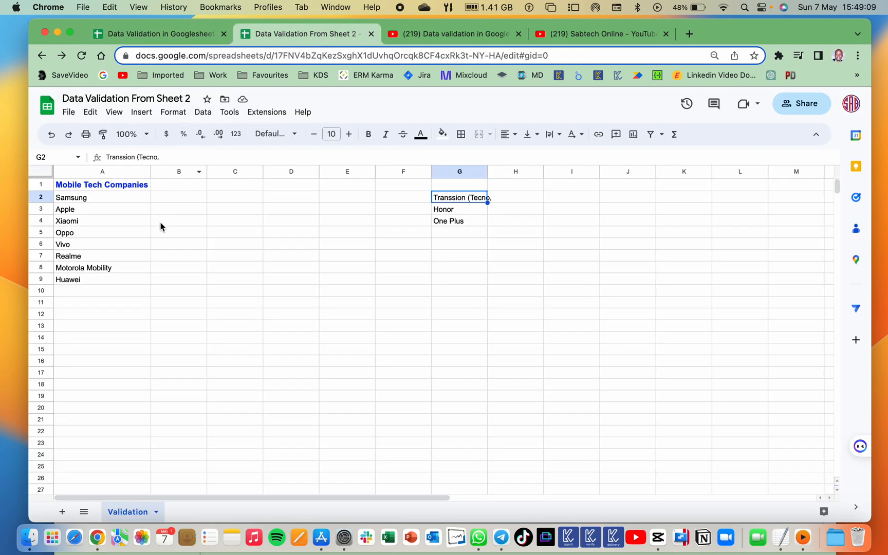
{"action": "left_click_drag", "start_coordinate": [71, 197], "coordinate": [68, 279]}
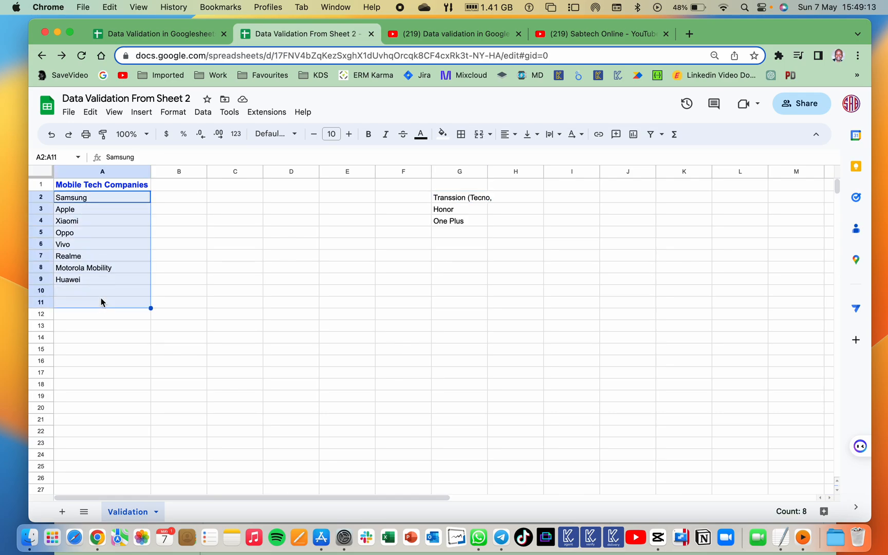
{"action": "mouse_move", "coordinate": [200, 76]}
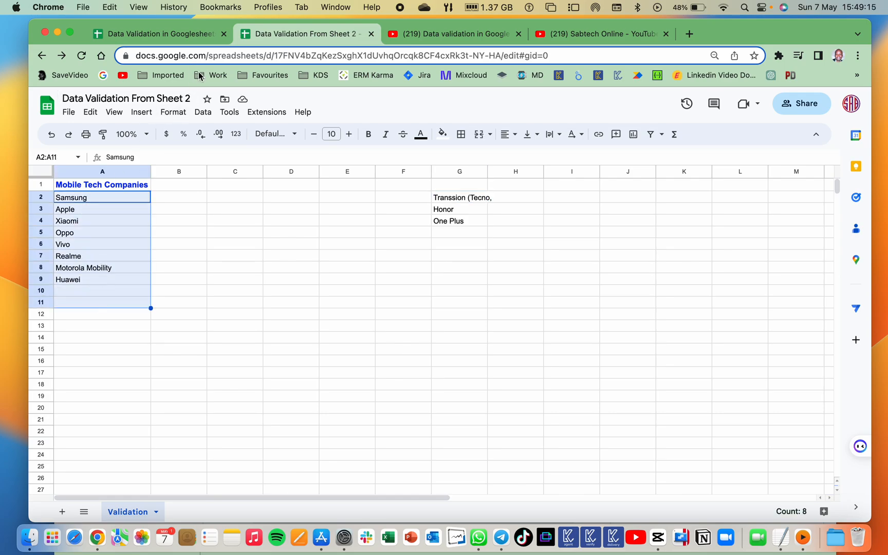
{"action": "mouse_move", "coordinate": [217, 127]}
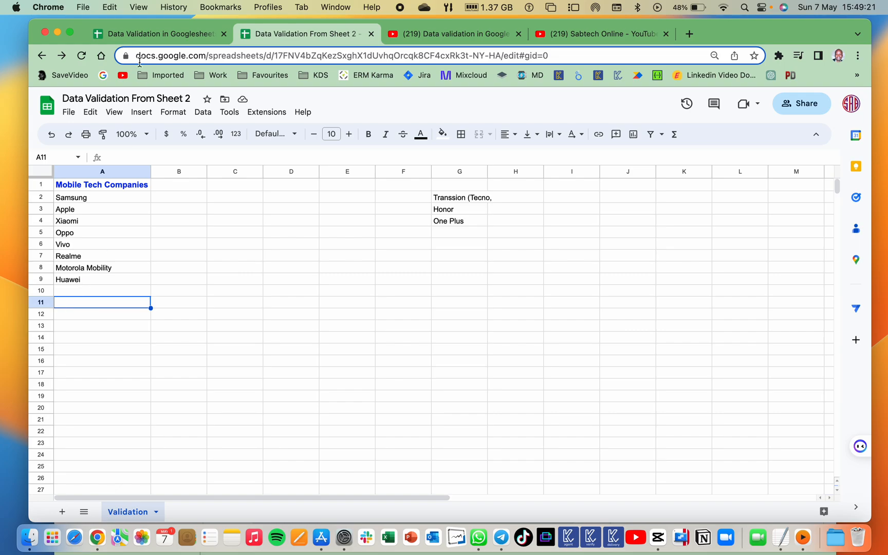
{"action": "mouse_move", "coordinate": [172, 43]}
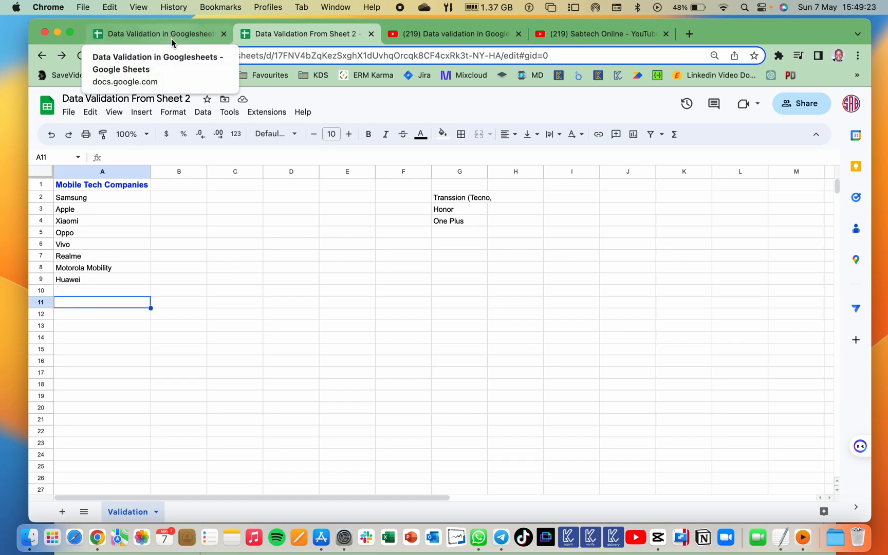
Back on the Selection sheet, begin =IMPORTRANGE(" in cell D4.
{"action": "left_click", "coordinate": [154, 33]}
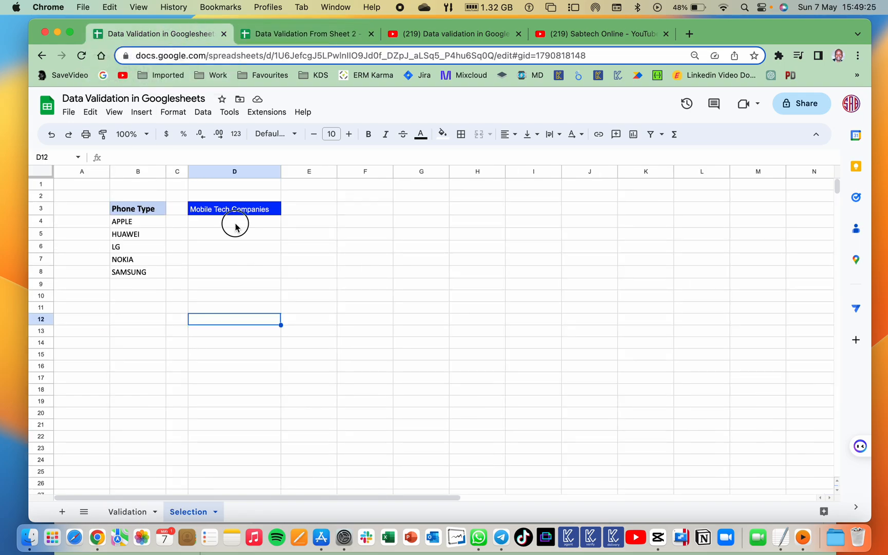
{"action": "left_click", "coordinate": [234, 222]}
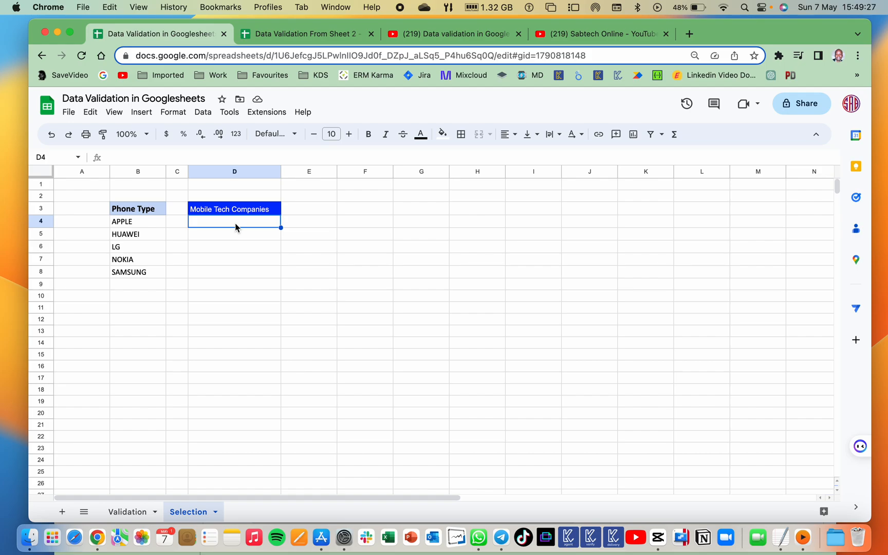
{"action": "type", "text": "=IM"}
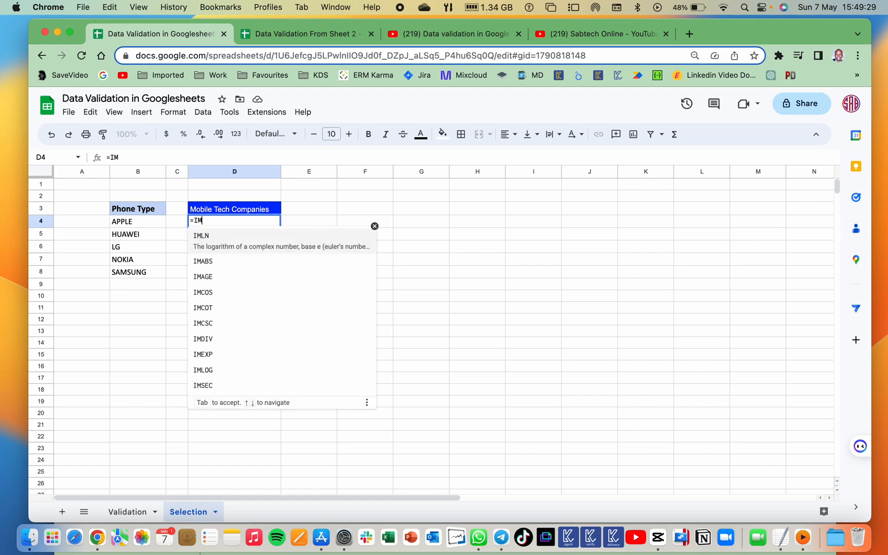
{"action": "type", "text": "PORTRANGE("}
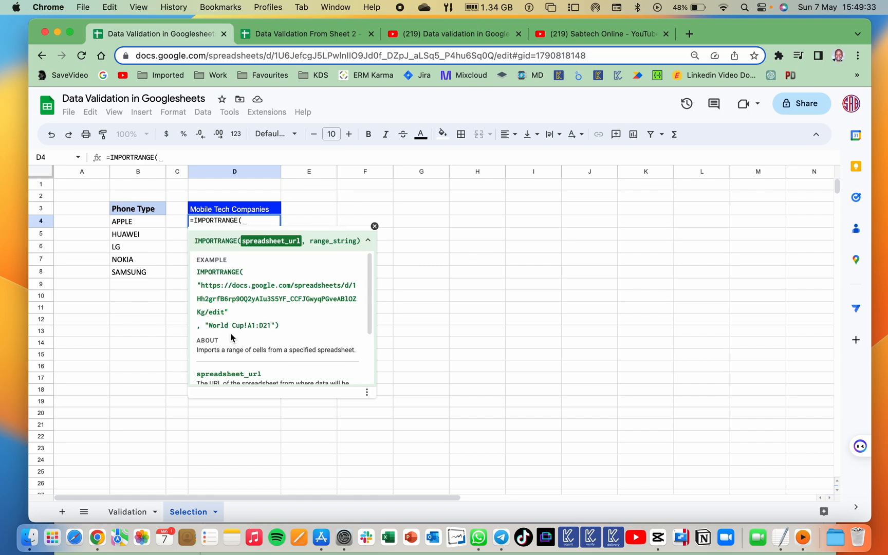
{"action": "type", "text": "\""}
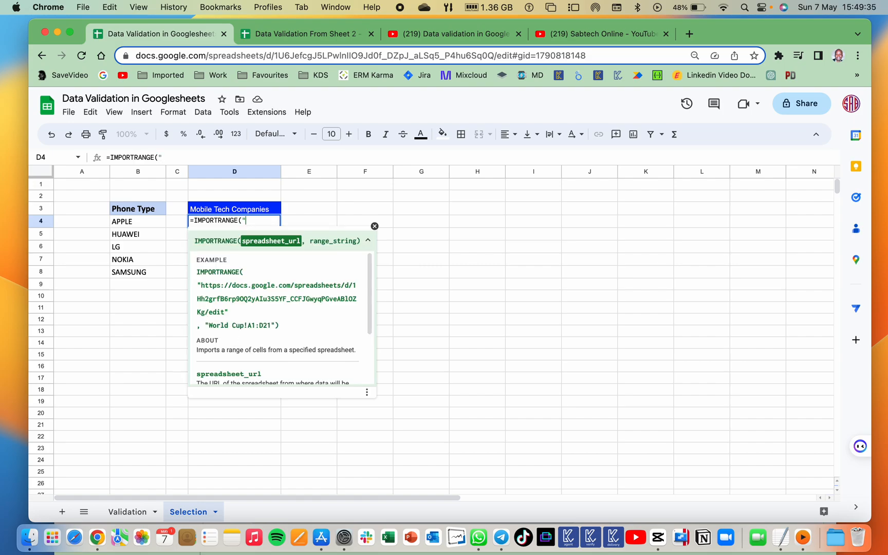
{"action": "mouse_move", "coordinate": [203, 291]}
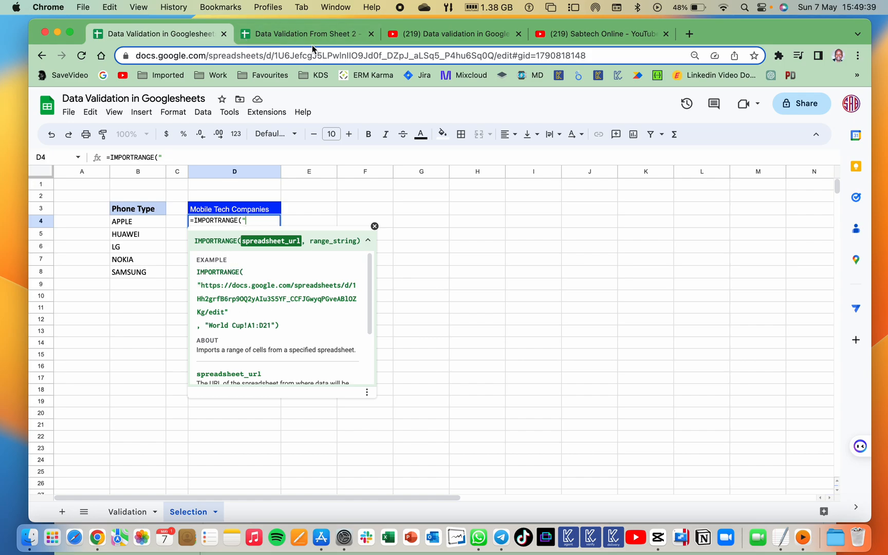
Add the source spreadsheet's trimmed URL as the quoted first IMPORTRANGE argument, starting the range argument.
{"action": "left_click", "coordinate": [306, 34]}
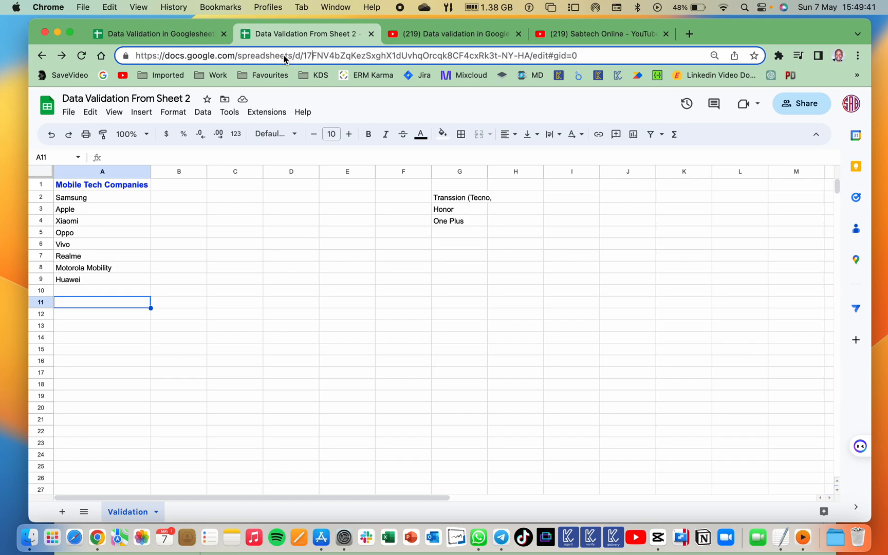
{"action": "left_click", "coordinate": [287, 52]}
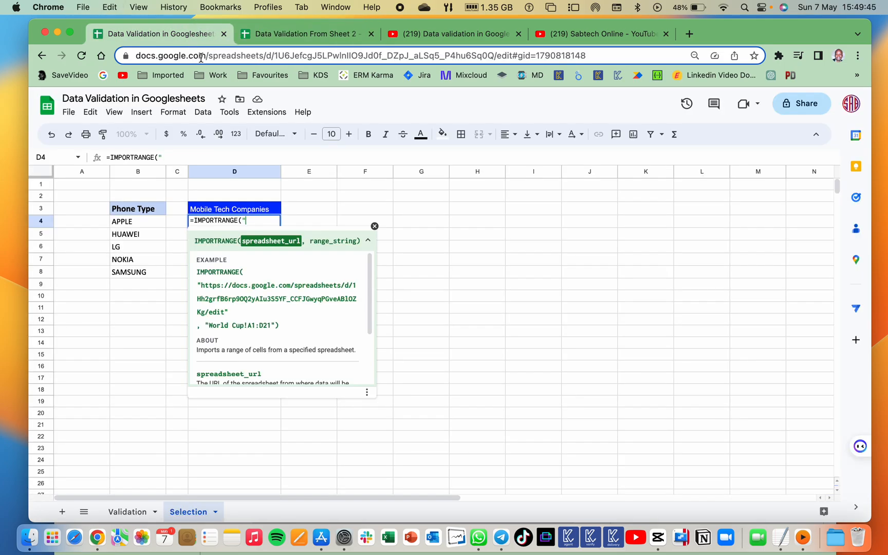
{"action": "type", "text": "https://docs.google.com/spreadsheets/d/17FNV4bZqKezSxghX1dUvhqOrcqk8CF4cxRk3t-NY-HA/edit#gid=0"}
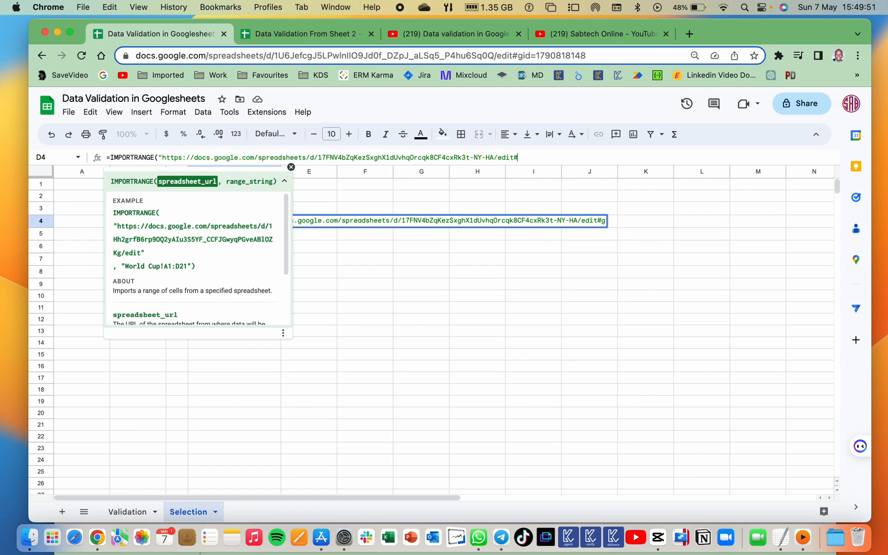
{"action": "key", "text": "Backspace"}
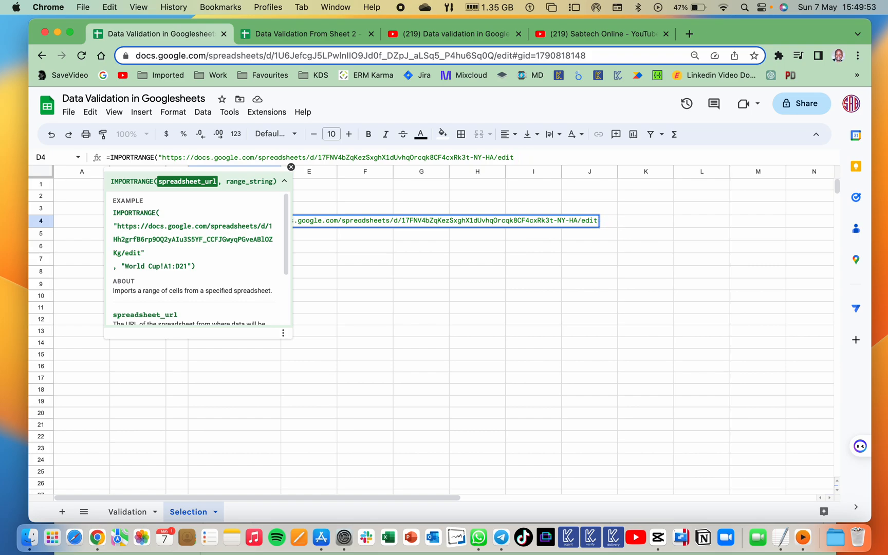
{"action": "type", "text": "\""}
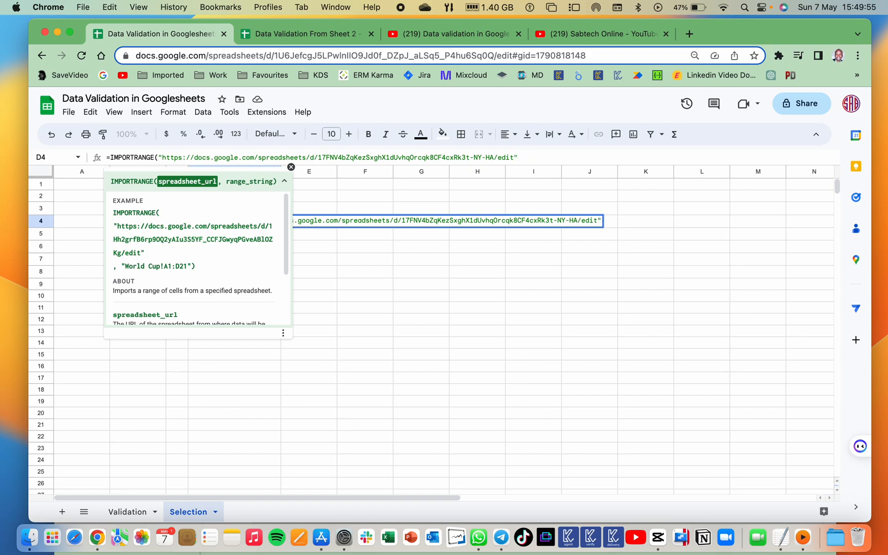
{"action": "type", "text": ","}
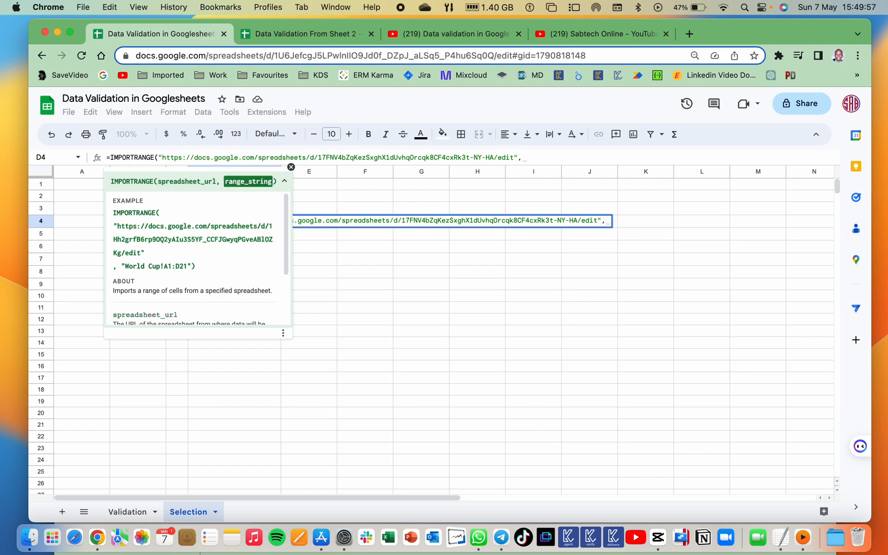
{"action": "type", "text": "\""}
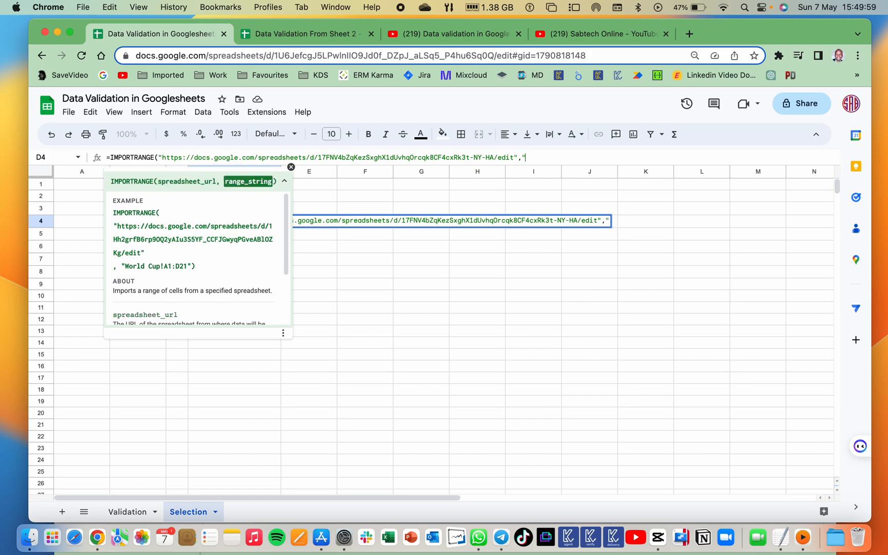
{"action": "mouse_move", "coordinate": [196, 263]}
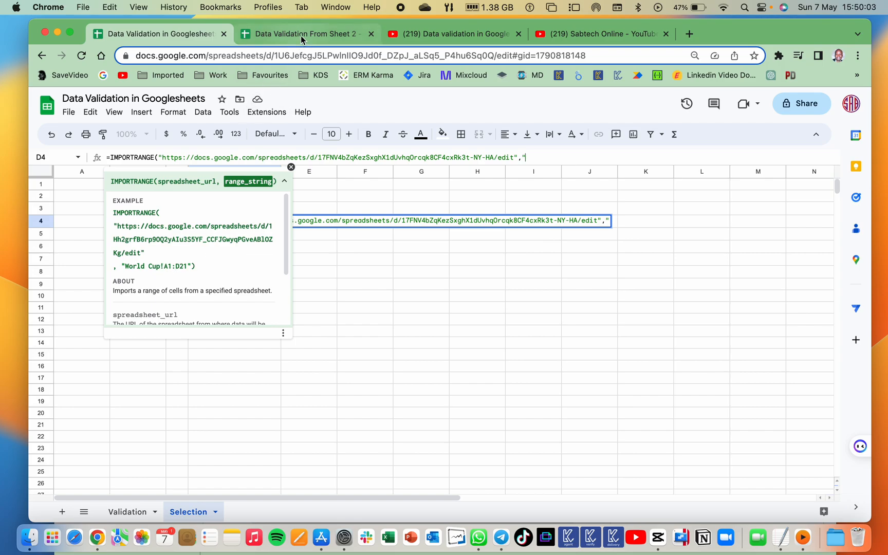
In 'Data Validation From Sheet 2', rename the Validation sheet tab to DATA.
{"action": "left_click", "coordinate": [305, 34]}
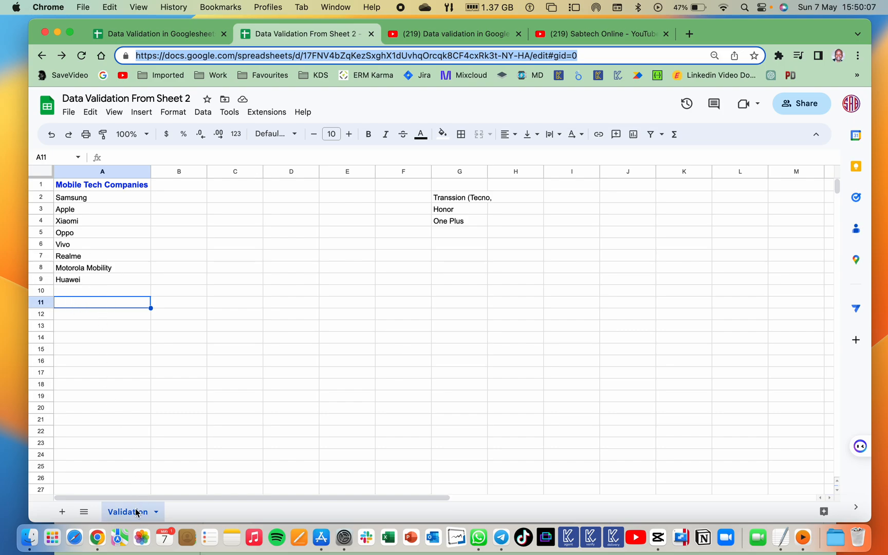
{"action": "double_click", "coordinate": [127, 512]}
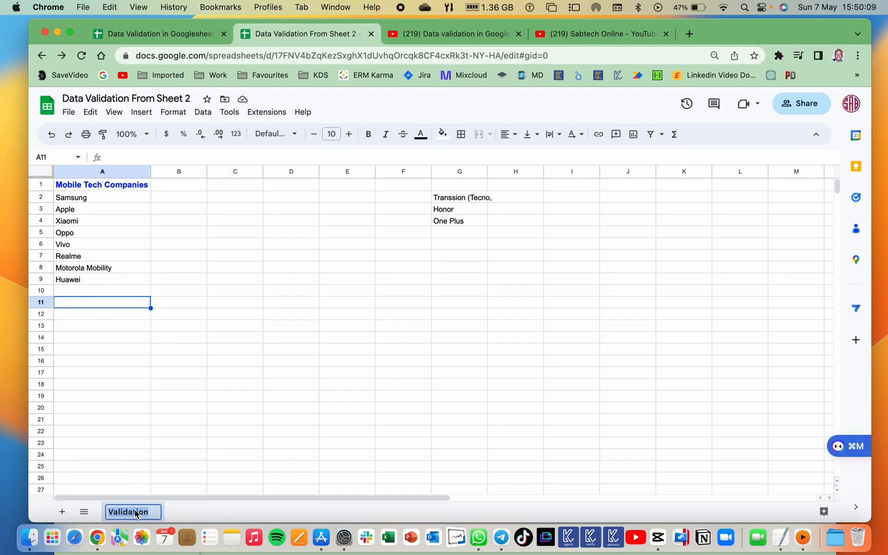
{"action": "type", "text": "DATA"}
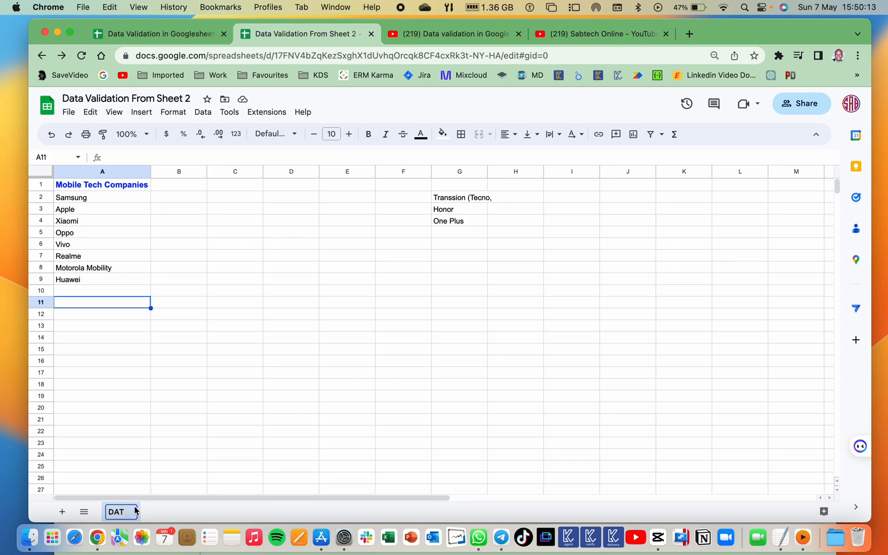
{"action": "mouse_move", "coordinate": [119, 536]}
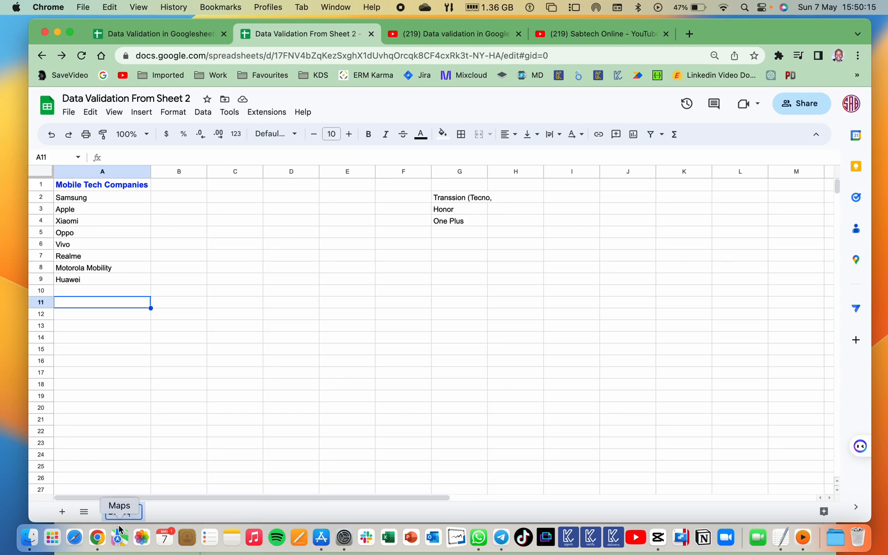
{"action": "double_click", "coordinate": [119, 511]}
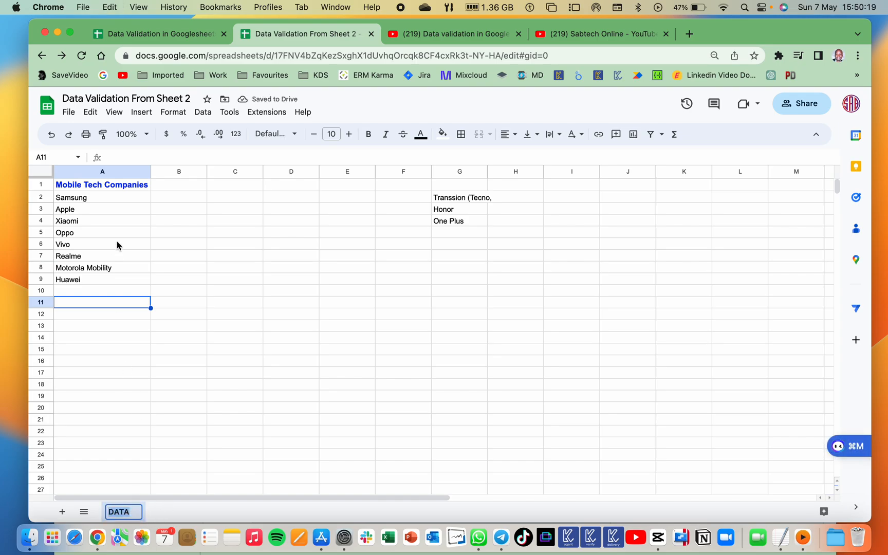
{"action": "mouse_move", "coordinate": [73, 380]}
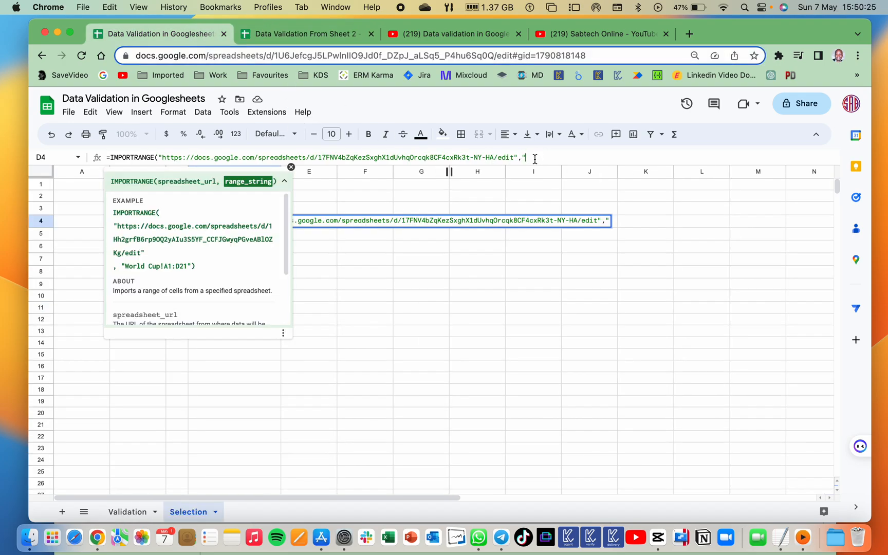
Complete the D4 formula with range "DATA!A2:A14" and enter it, importing the brand names.
{"action": "type", "text": "DATA"}
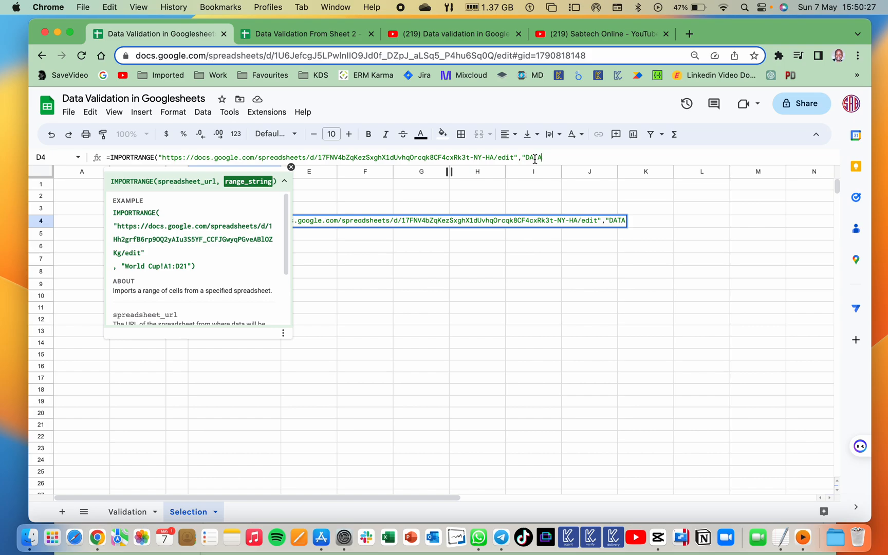
{"action": "type", "text": "!A"}
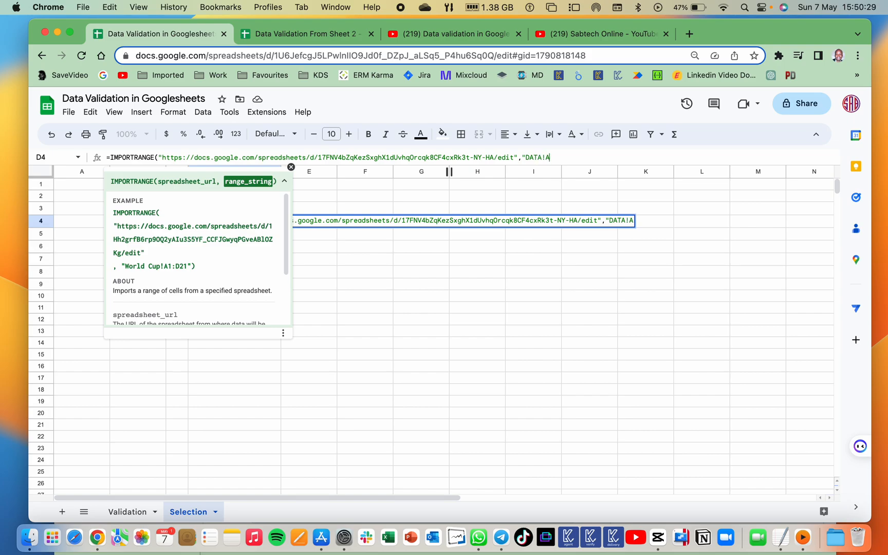
{"action": "type", "text": "2:A"}
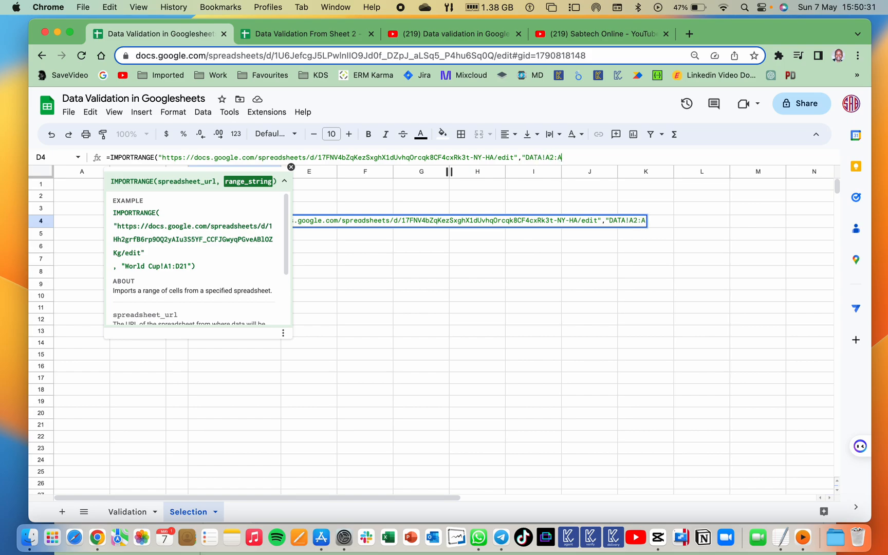
{"action": "type", "text": "14\""}
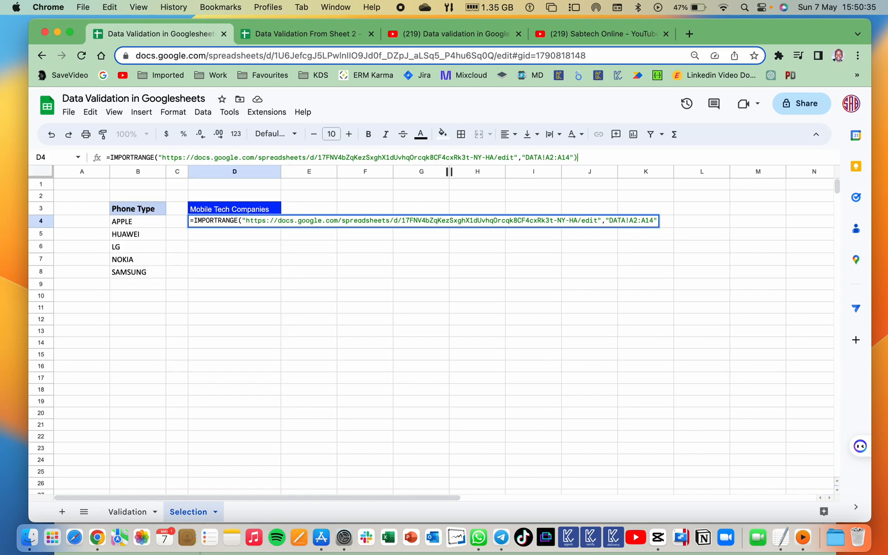
{"action": "type", "text": ")"}
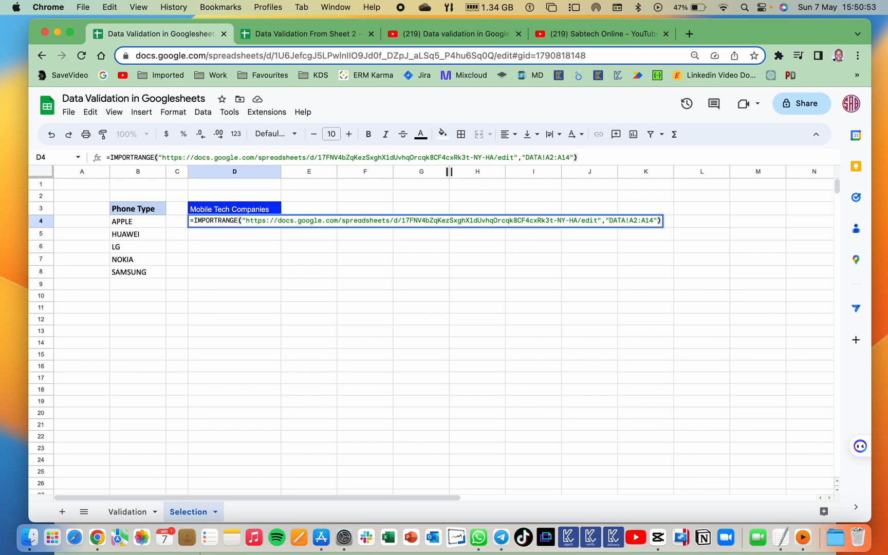
{"action": "key", "text": "Enter"}
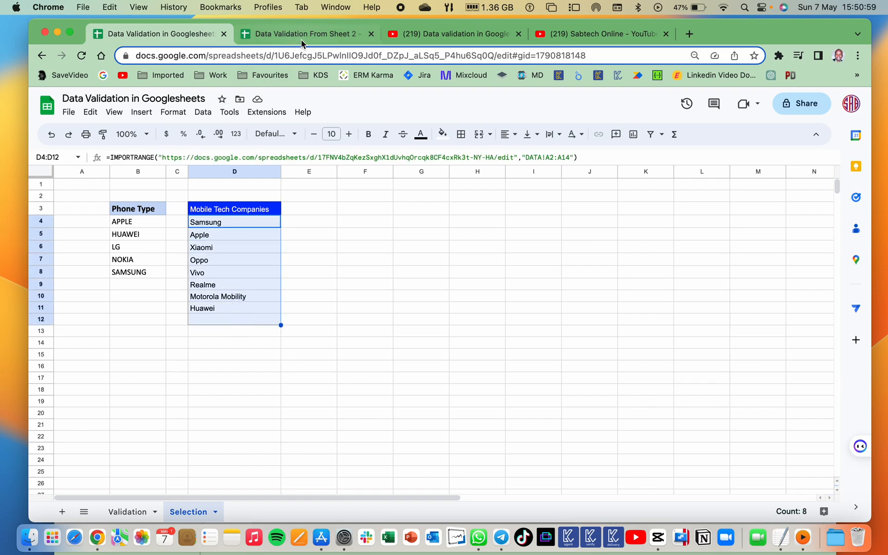
Glance at the source spreadsheet, then return to the spreadsheet holding the formula.
{"action": "left_click", "coordinate": [303, 34]}
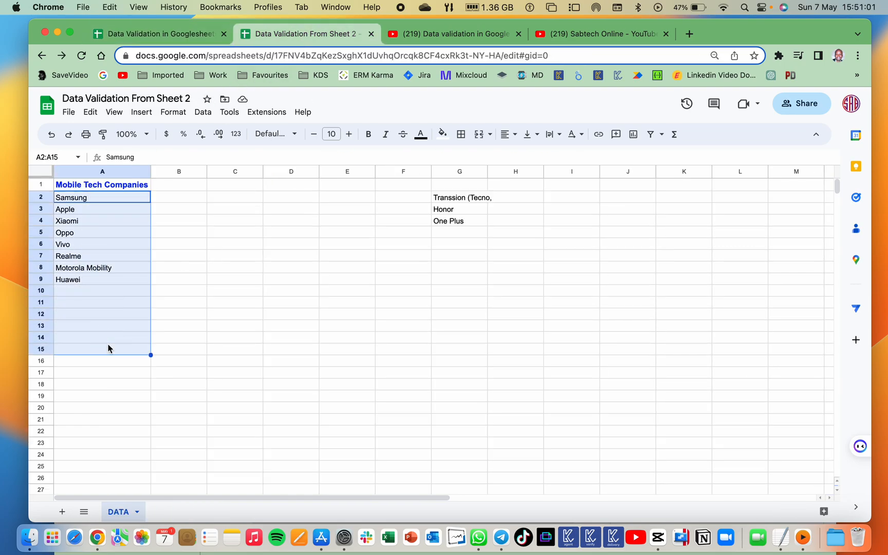
{"action": "left_click", "coordinate": [102, 291]}
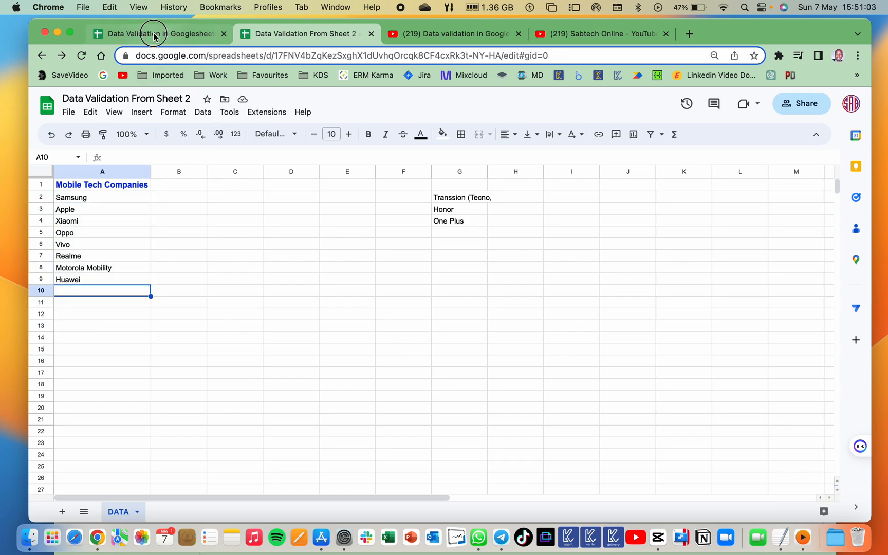
{"action": "left_click", "coordinate": [154, 33]}
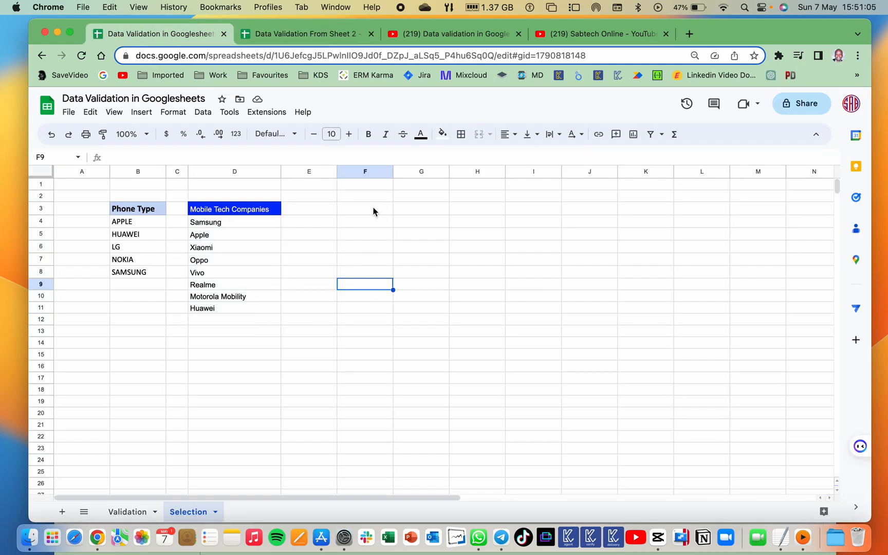
Label cell F3 'DROPDOWN' on the Selection sheet and move to the Validation sheet.
{"action": "left_click", "coordinate": [365, 209]}
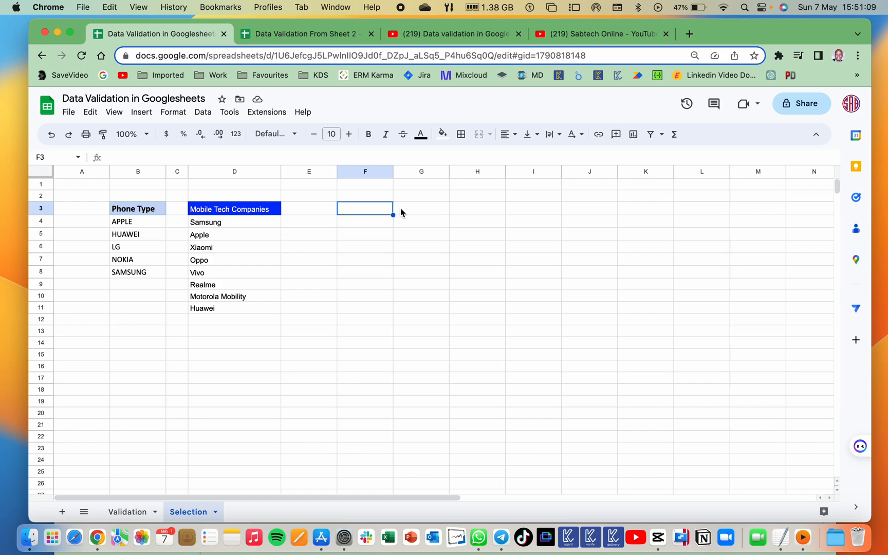
{"action": "type", "text": "D"}
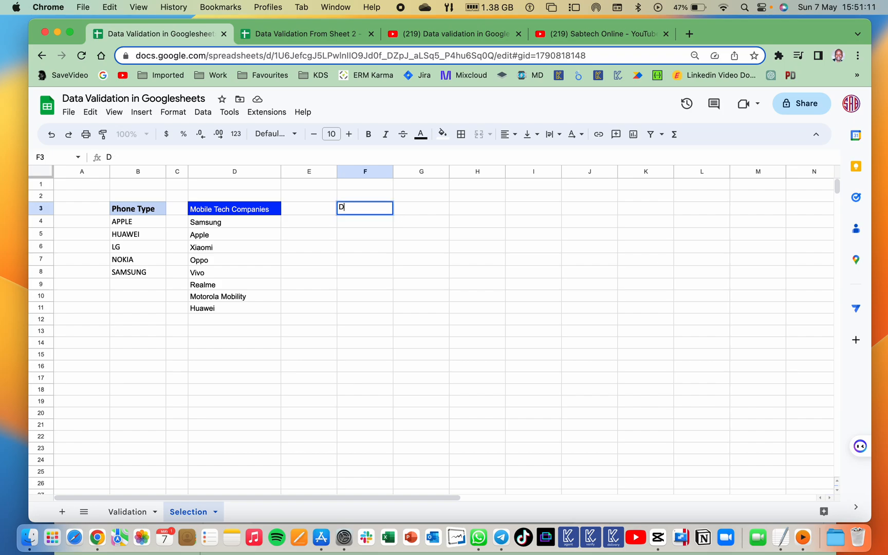
{"action": "type", "text": "ROPD"}
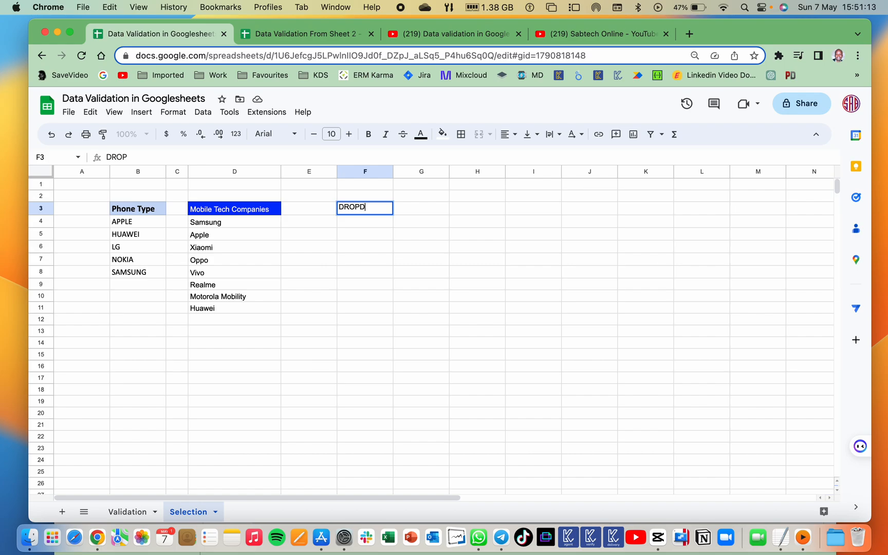
{"action": "type", "text": "OWN"}
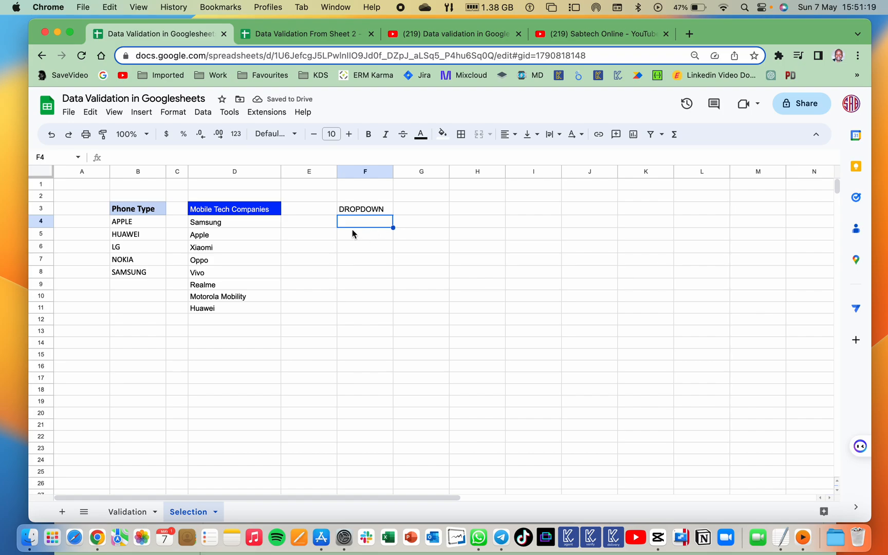
{"action": "left_click", "coordinate": [364, 209]}
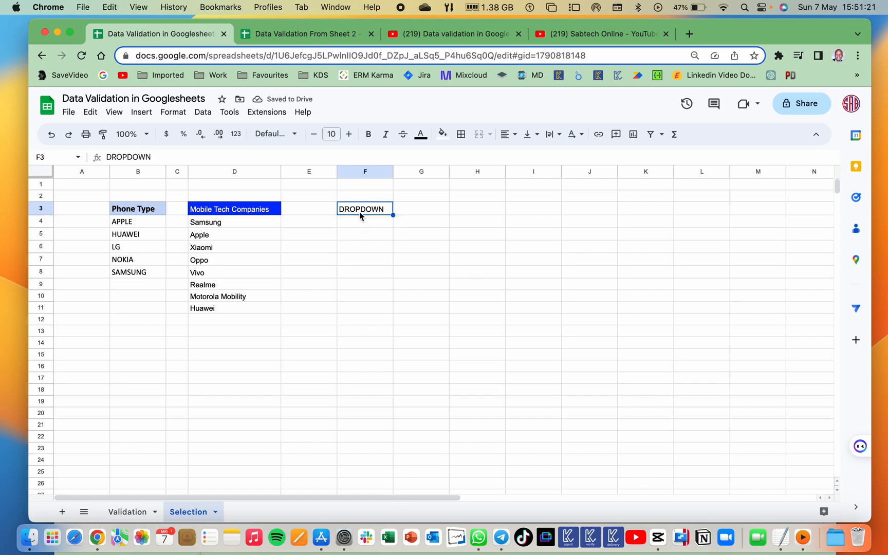
{"action": "left_click", "coordinate": [127, 511]}
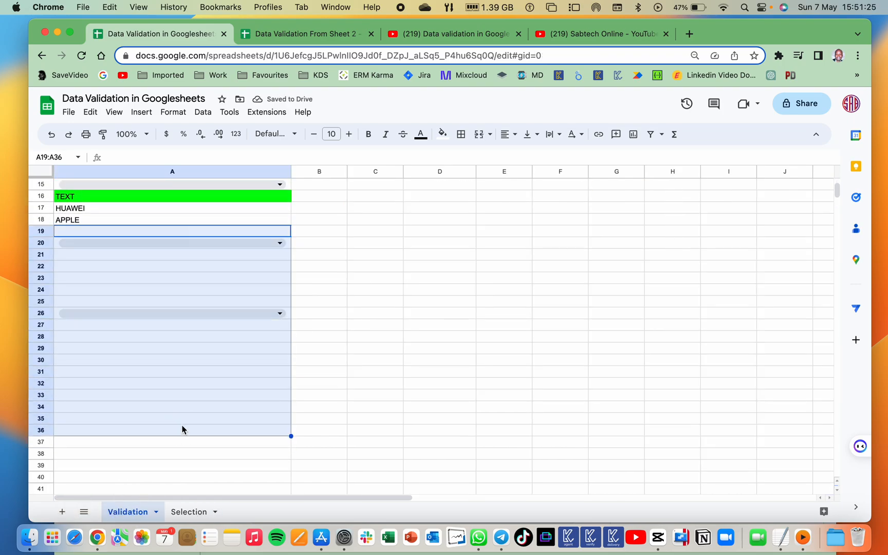
Start a data validation rule on cell A21 using the Dropdown (from a range) criterion.
{"action": "left_click", "coordinate": [132, 254]}
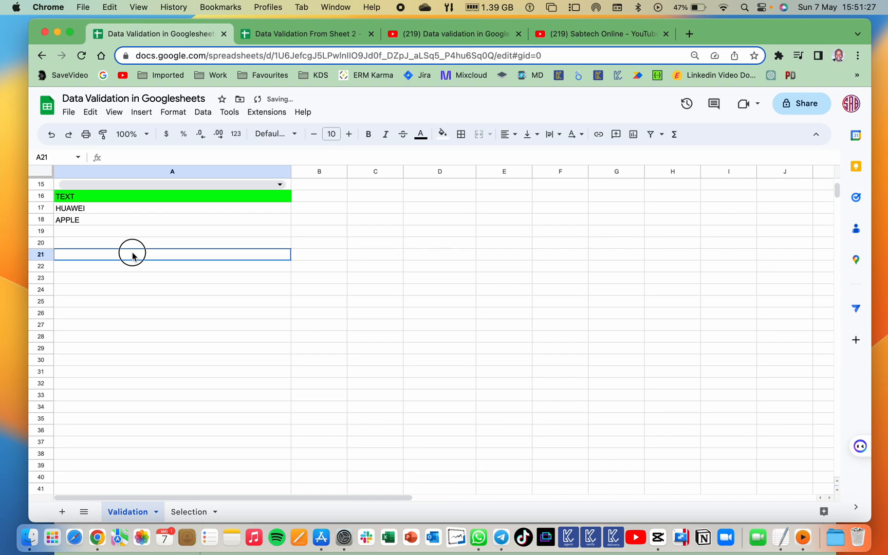
{"action": "left_click", "coordinate": [132, 254]}
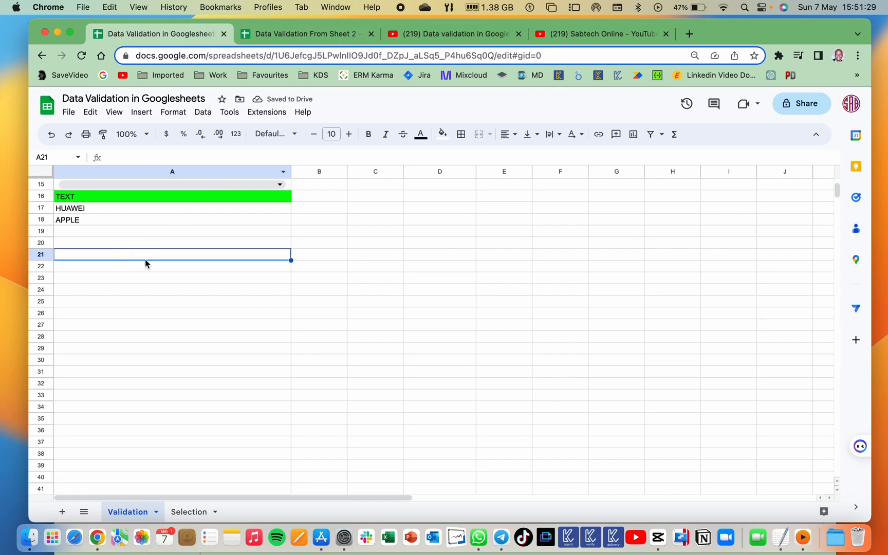
{"action": "left_click", "coordinate": [203, 112]}
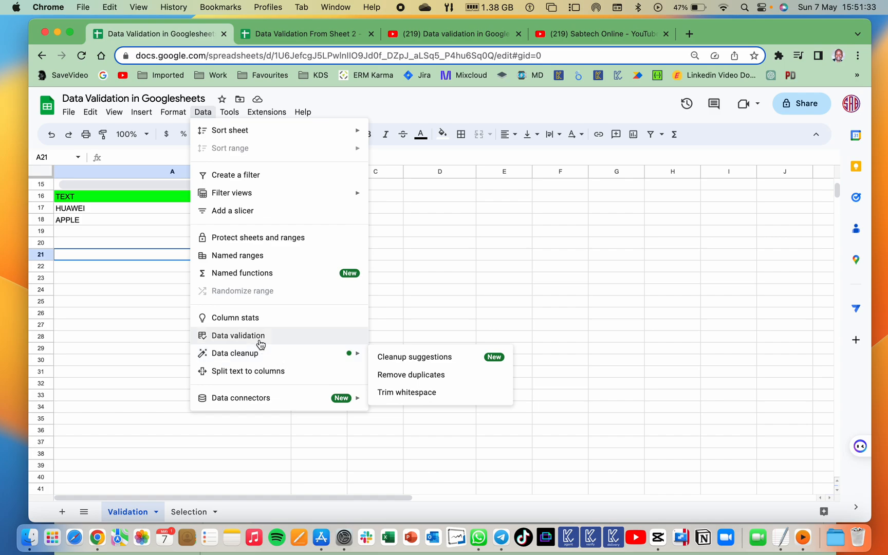
{"action": "left_click", "coordinate": [238, 336]}
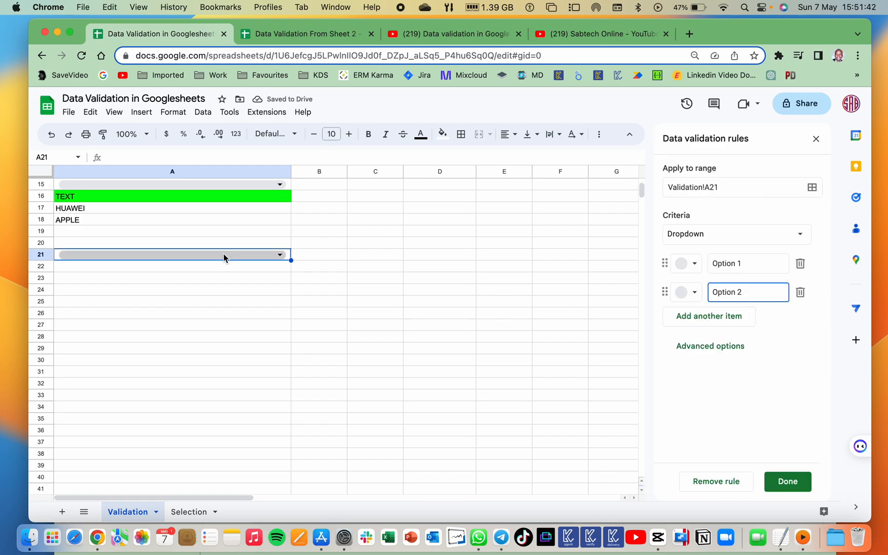
{"action": "left_click", "coordinate": [800, 234]}
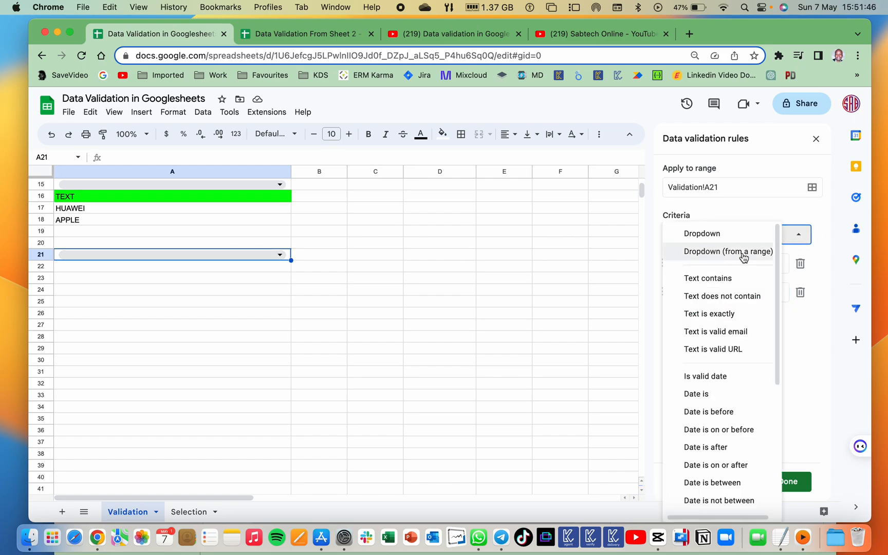
{"action": "left_click", "coordinate": [729, 251]}
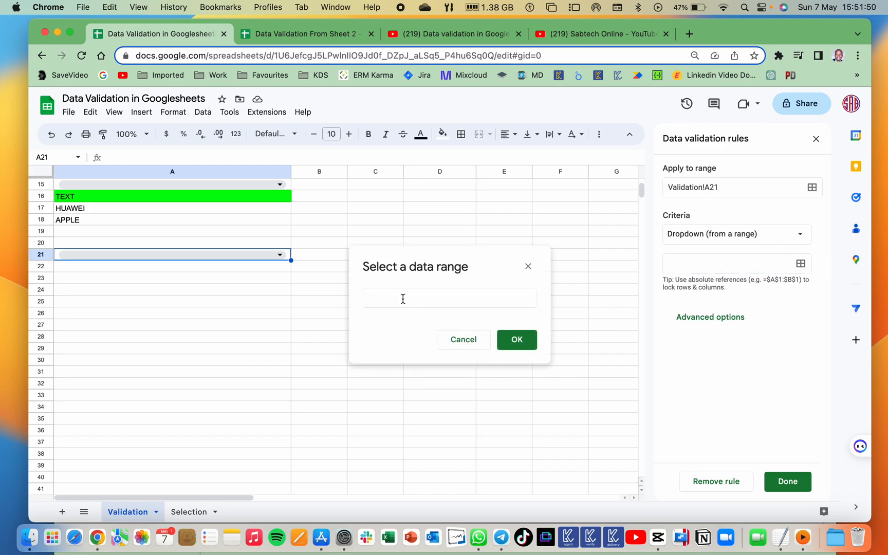
Set the column A dropdown source to Selection!D4:D22 and apply it to all matching dropdowns.
{"action": "left_click", "coordinate": [189, 512]}
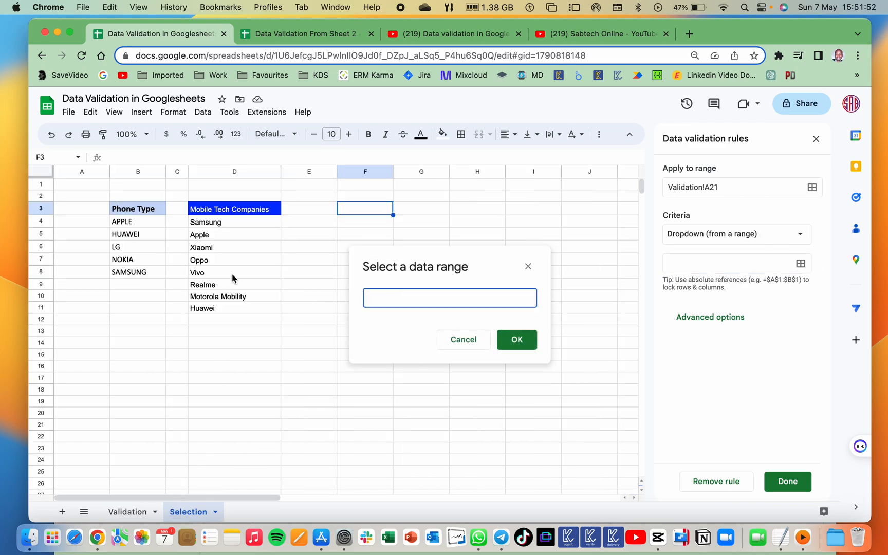
{"action": "mouse_move", "coordinate": [216, 224]}
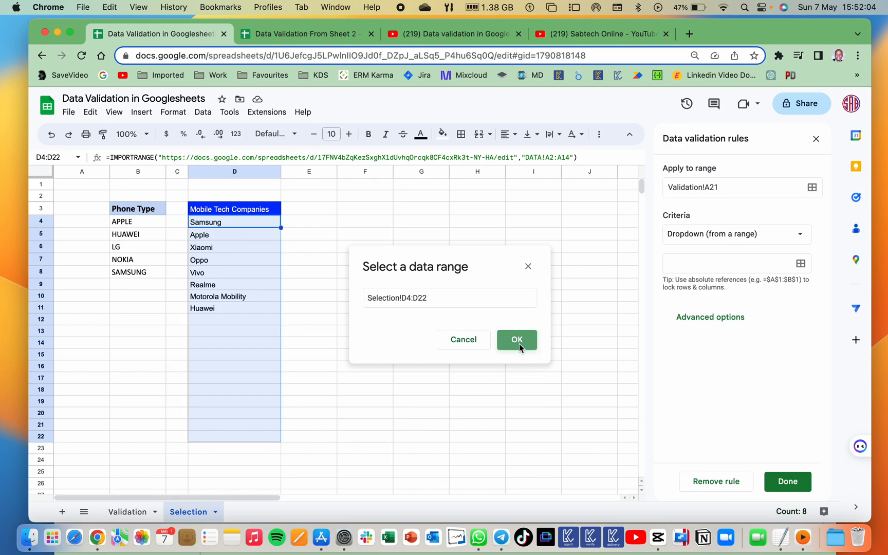
{"action": "left_click", "coordinate": [517, 339]}
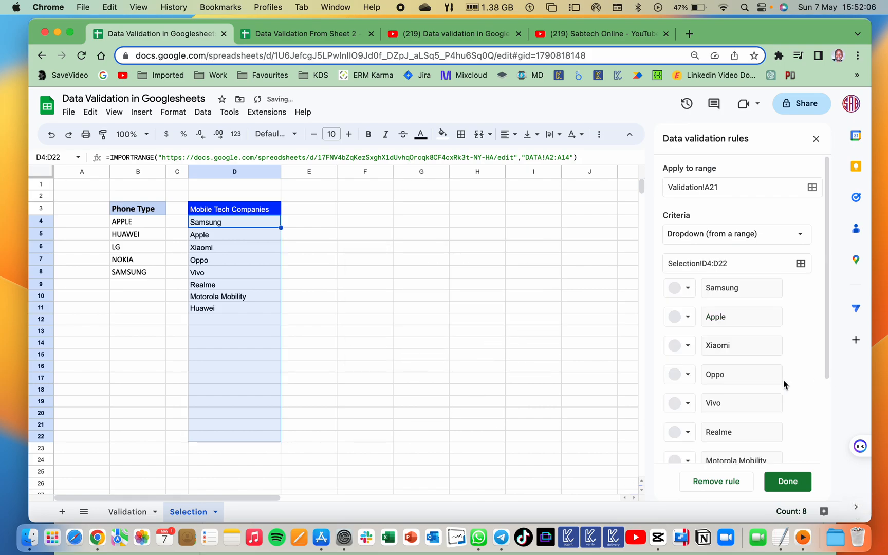
{"action": "left_click", "coordinate": [788, 481]}
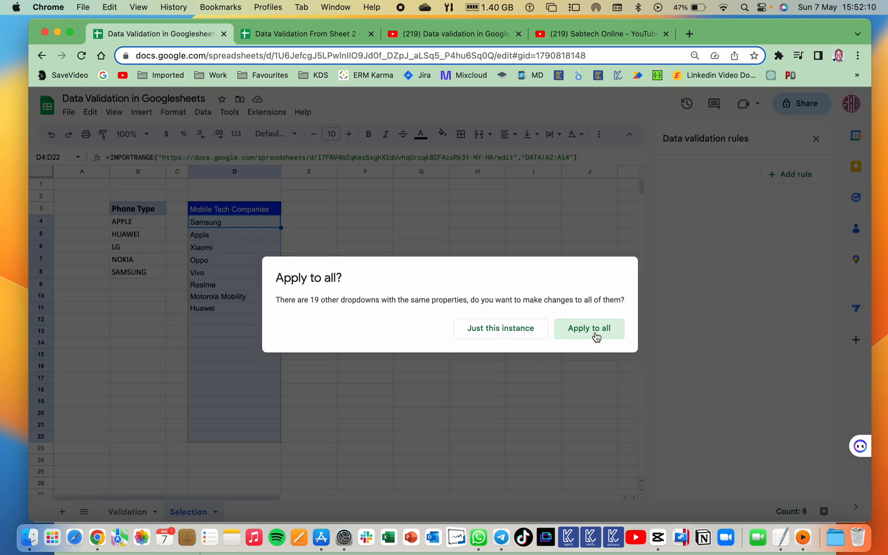
{"action": "left_click", "coordinate": [589, 328]}
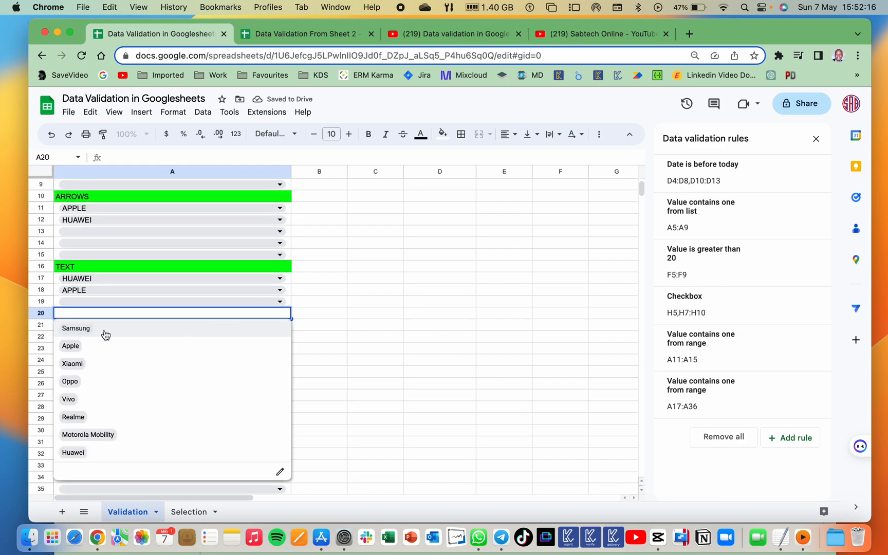
Choose Samsung in A20, then move G2:G4 (Honor, One Plus, Transsion) into source cells A10:A12.
{"action": "left_click", "coordinate": [76, 328]}
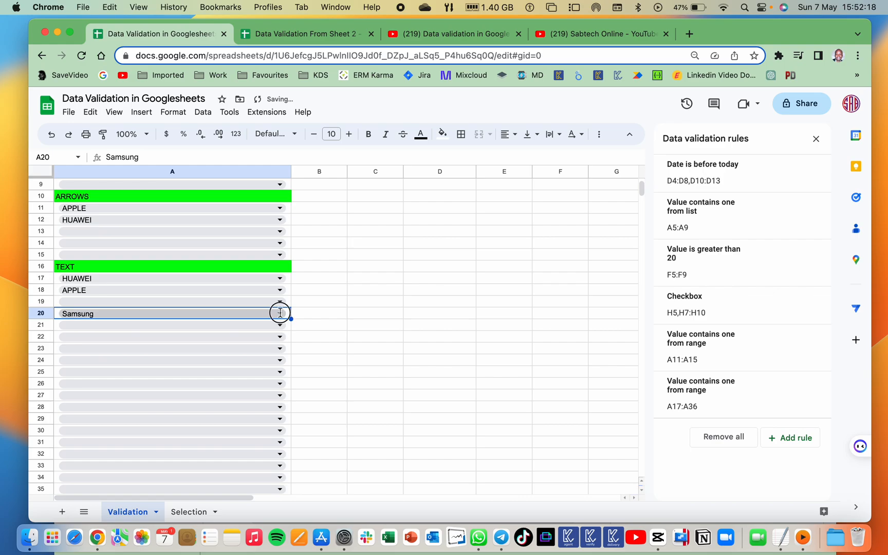
{"action": "left_click", "coordinate": [279, 313]}
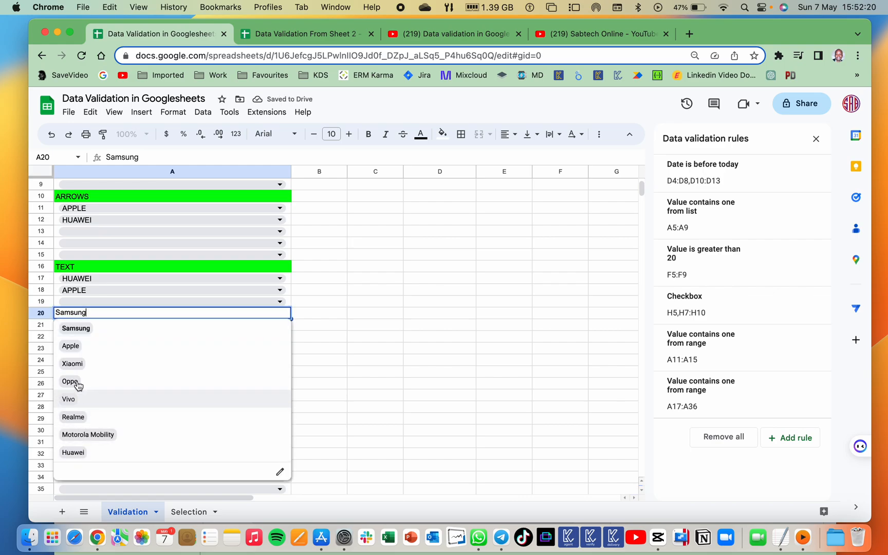
{"action": "mouse_move", "coordinate": [88, 448]}
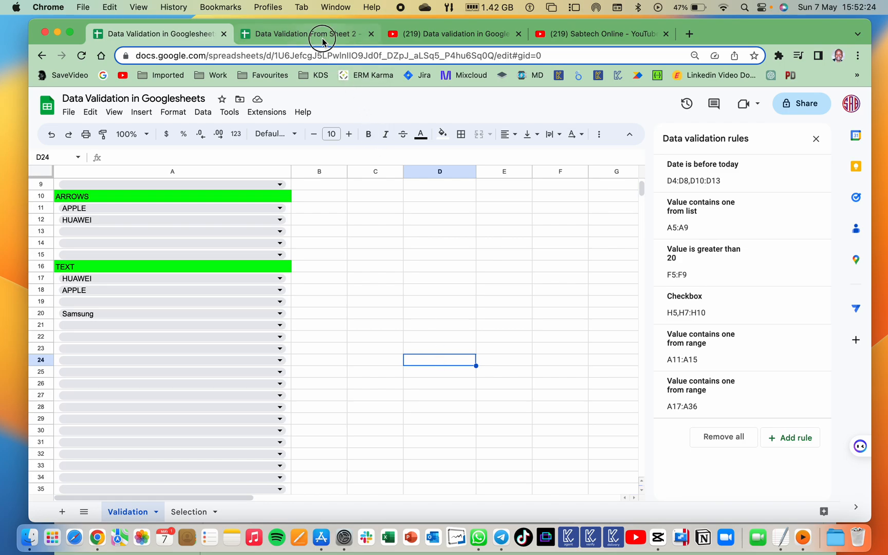
{"action": "left_click", "coordinate": [321, 33]}
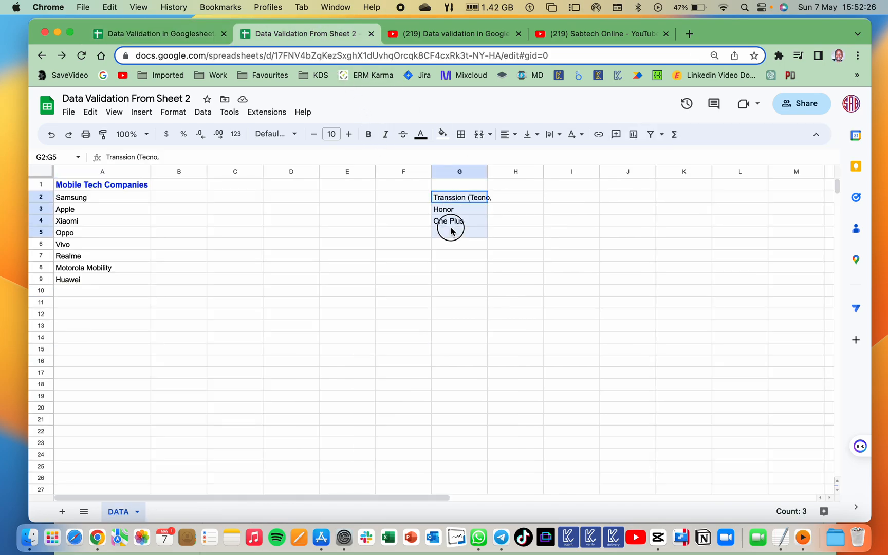
{"action": "left_click", "coordinate": [102, 291]}
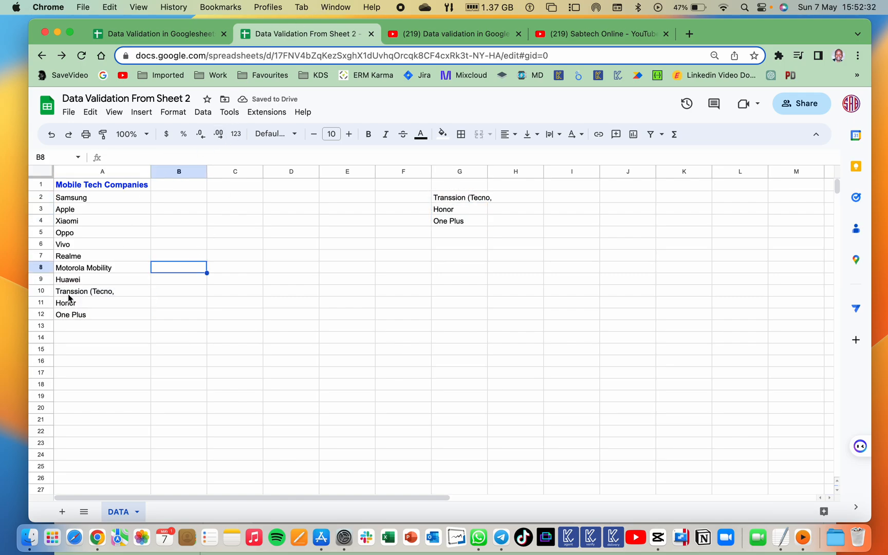
{"action": "mouse_move", "coordinate": [96, 293]}
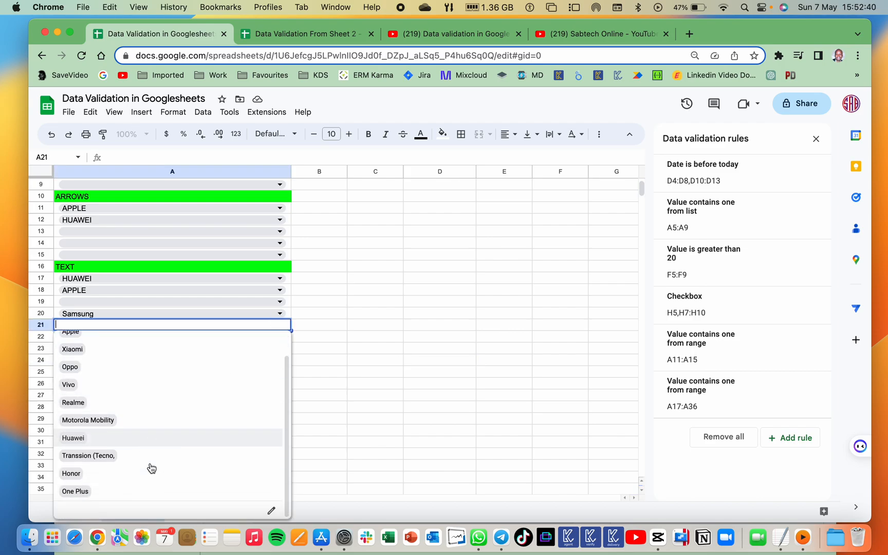
{"action": "mouse_move", "coordinate": [77, 476]}
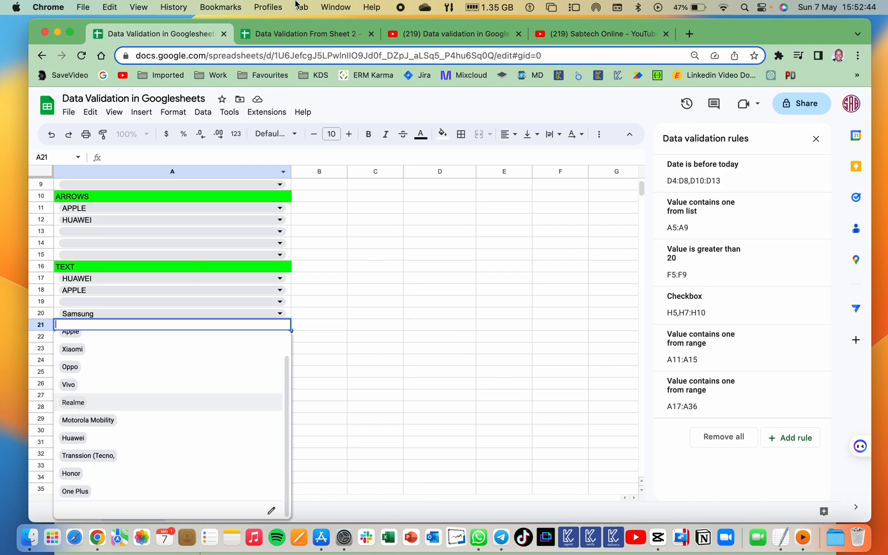
{"action": "left_click", "coordinate": [304, 34]}
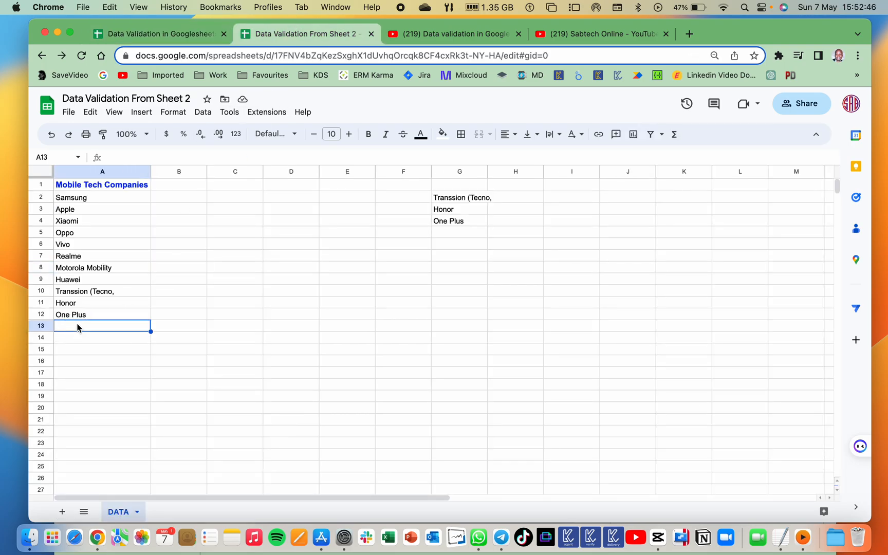
Enter SABTECH ONLINE in source cell A13, verify it in a Validation dropdown, and reopen YouTube.
{"action": "type", "text": "SABTECH"}
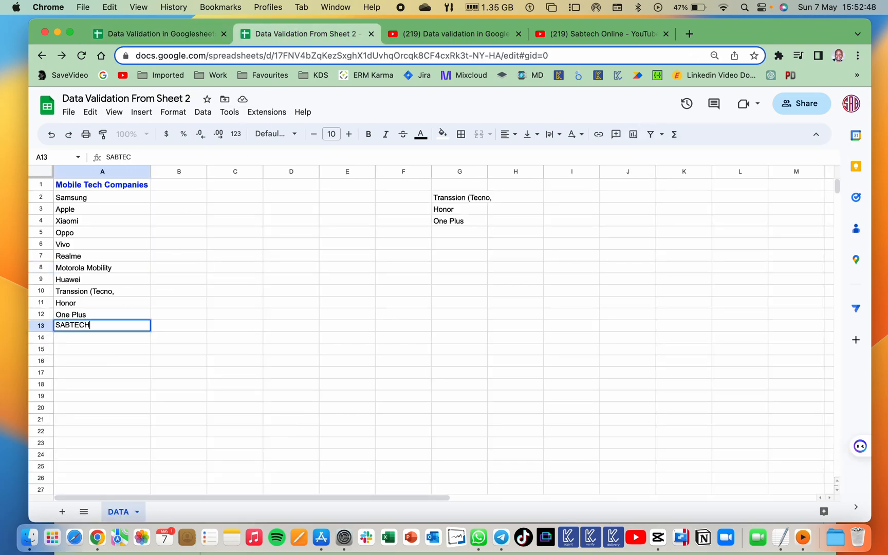
{"action": "type", "text": "ONLIN"}
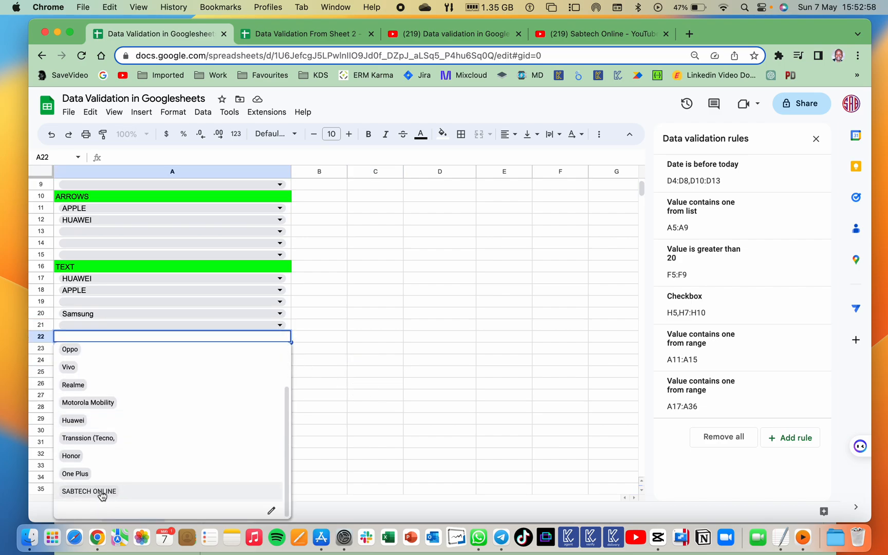
{"action": "left_click", "coordinate": [375, 337]}
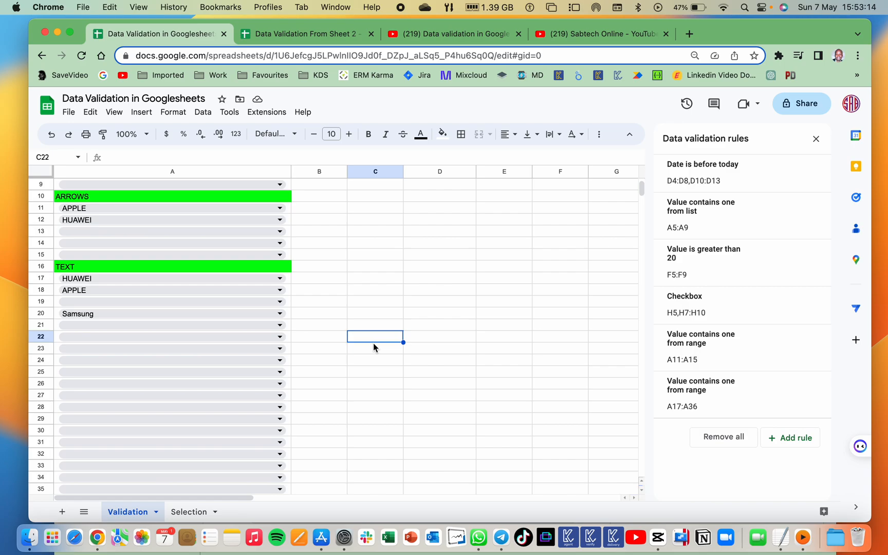
{"action": "left_click", "coordinate": [453, 34]}
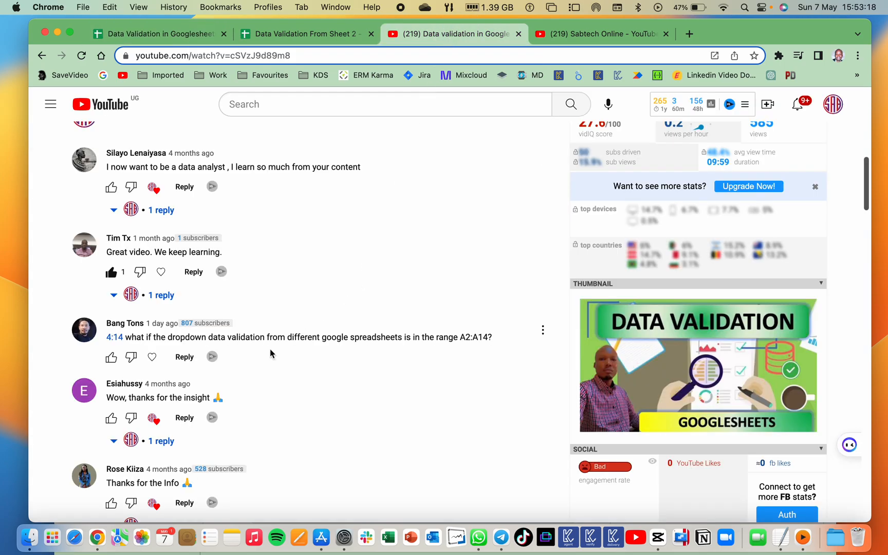
{"action": "mouse_move", "coordinate": [135, 342]}
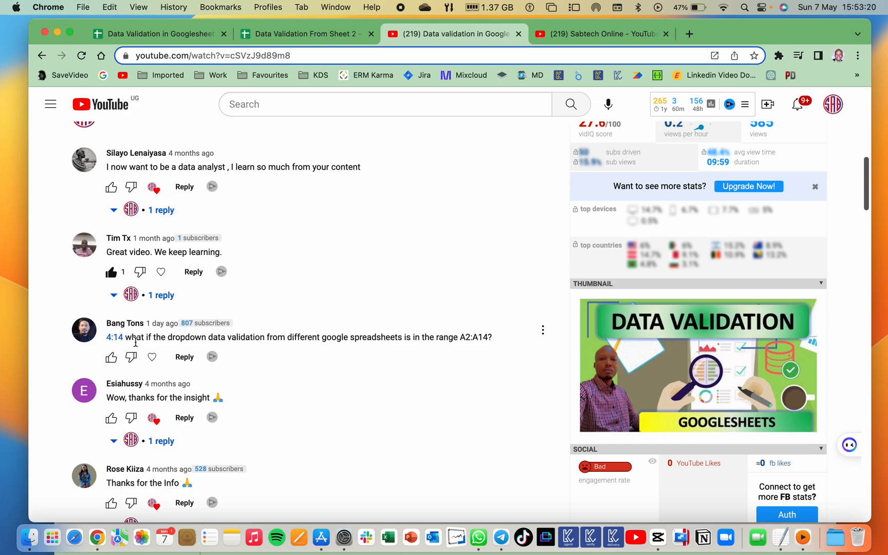